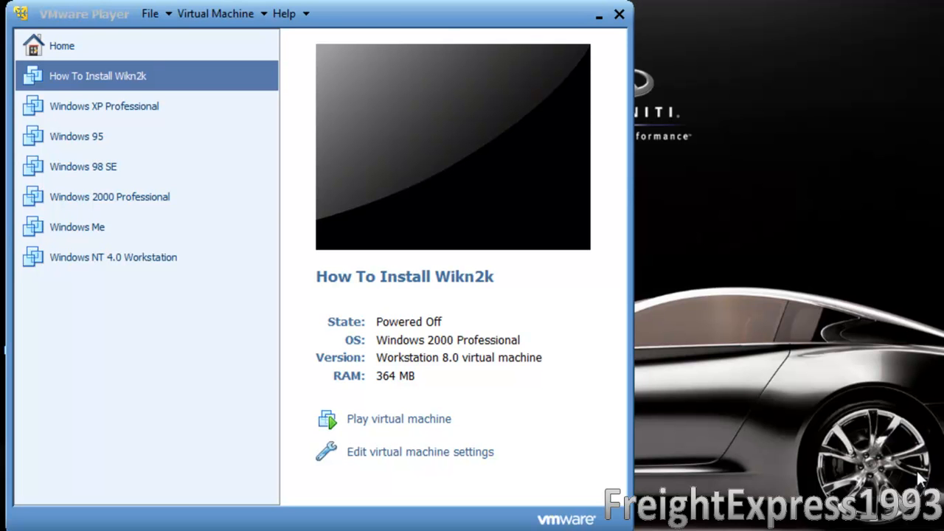
pyautogui.moveTo(516, 479)
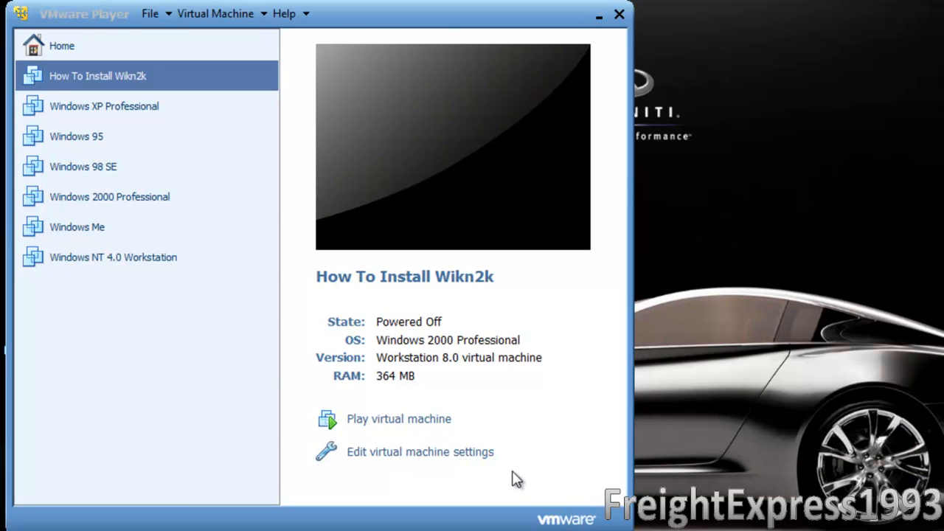
pyautogui.moveTo(398, 419)
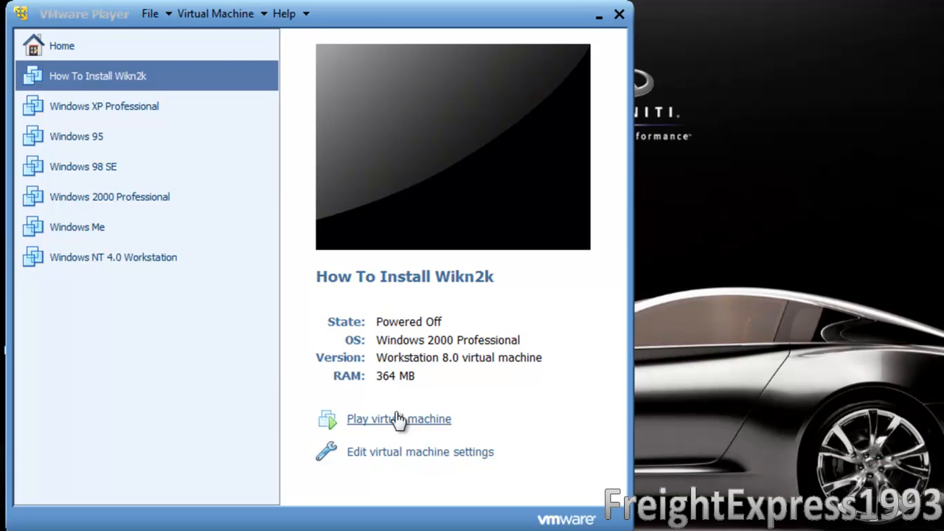
# Step: Start the How To Install Wikn2k virtual machine so it begins booting
pyautogui.click(398, 418)
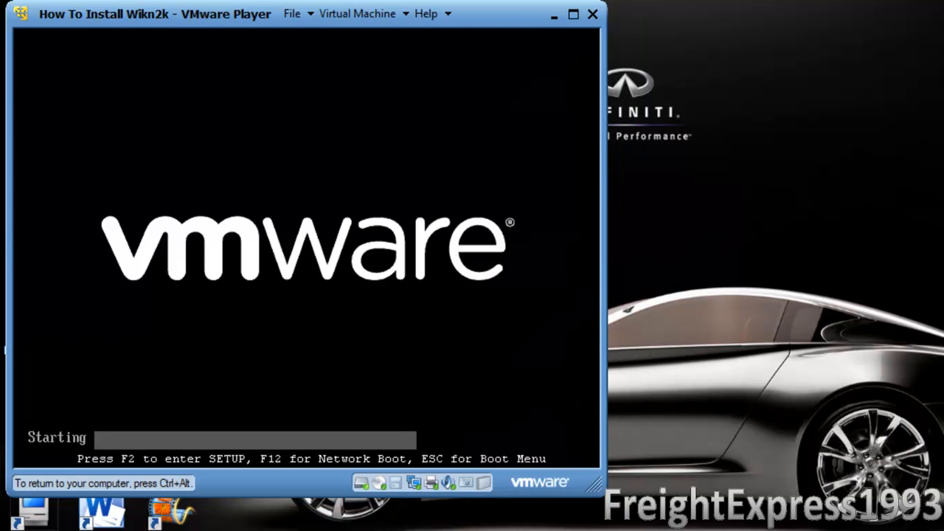
# Step: Enter BIOS setup with F2 and move the CD-ROM Drive to the top of the boot order
pyautogui.press('f2')
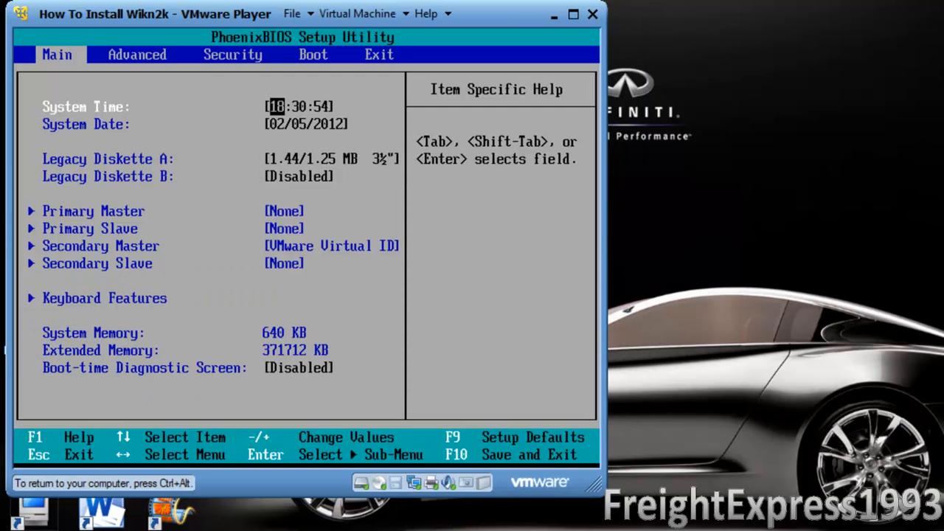
pyautogui.click(313, 53)
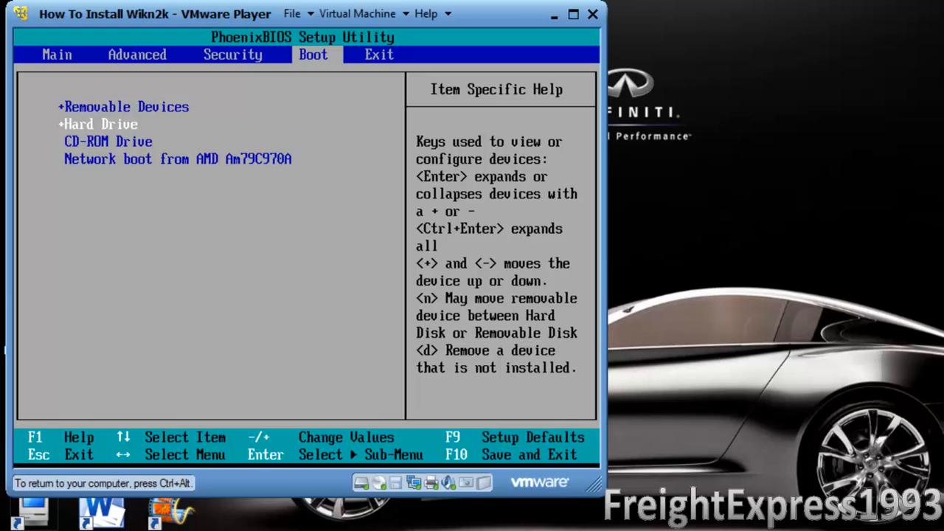
pyautogui.press('Down')
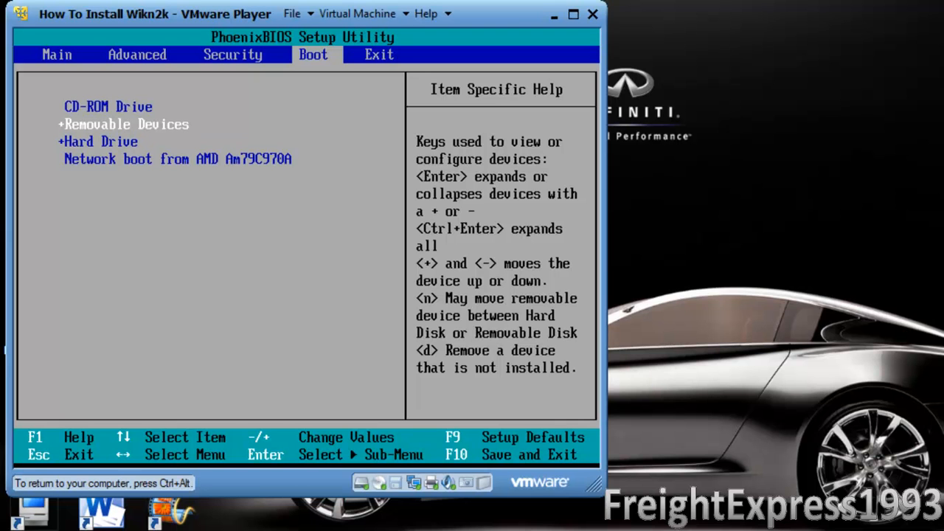
pyautogui.press('F10')
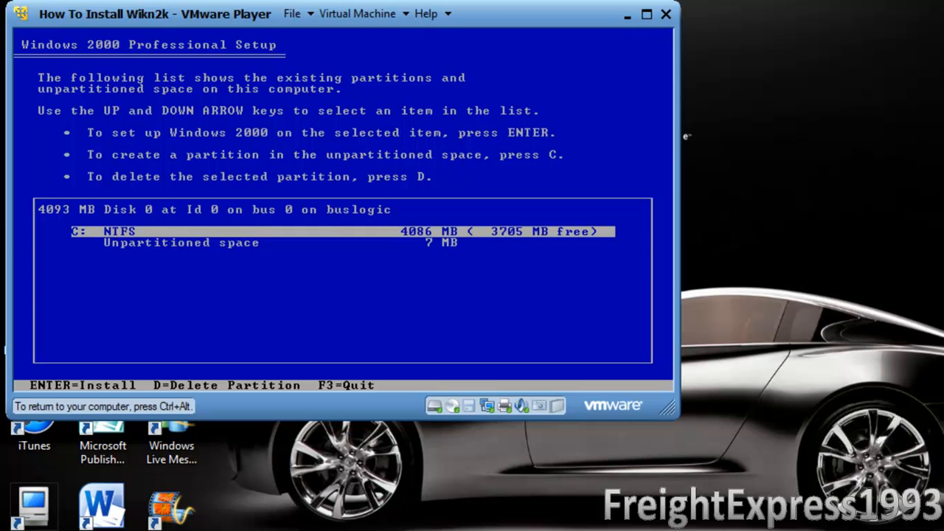
# Step: Delete the old C: NTFS partition and install Windows 2000 on the freed 4093 MB space
pyautogui.press('d')
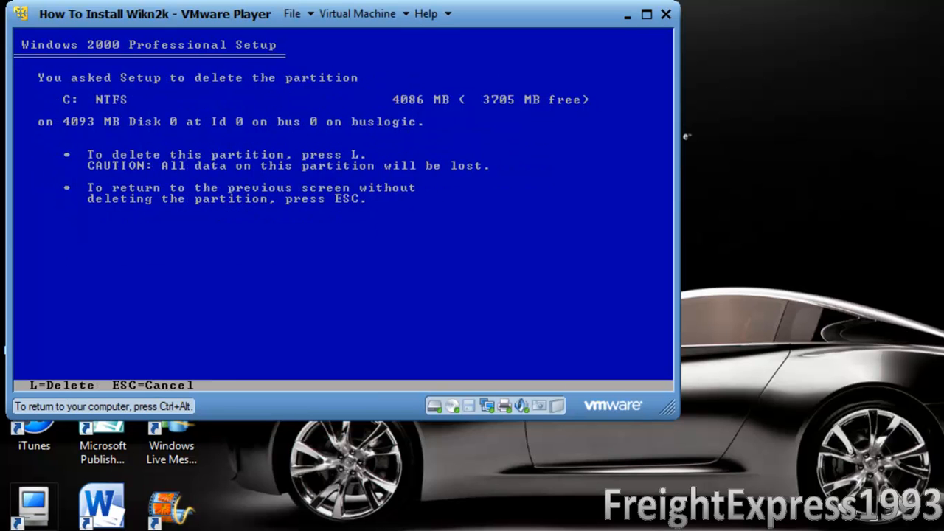
pyautogui.press('L')
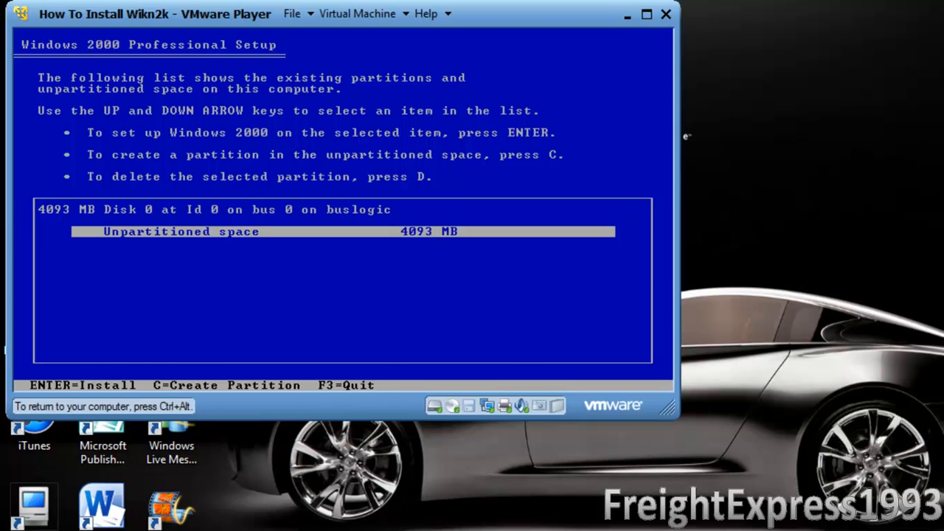
pyautogui.press('c')
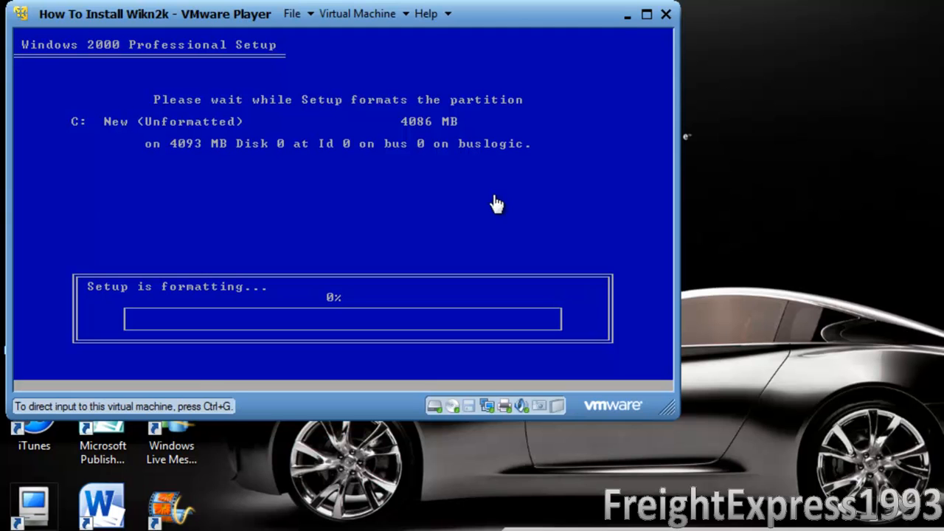
pyautogui.moveTo(496, 205)
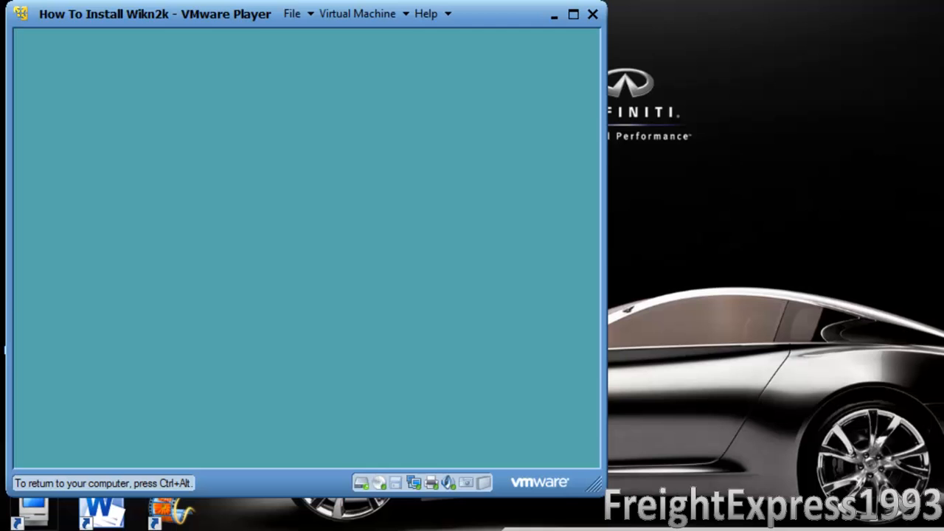
pyautogui.moveTo(309, 257)
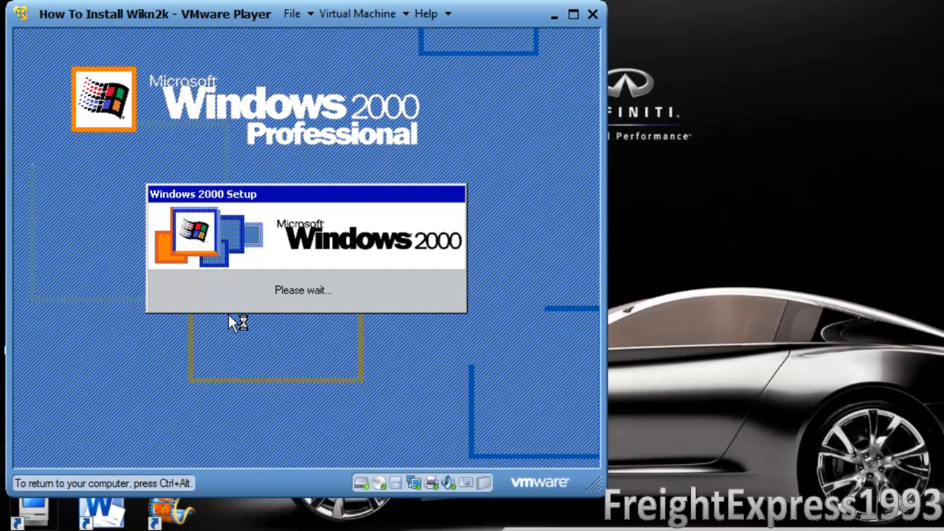
pyautogui.moveTo(234, 325)
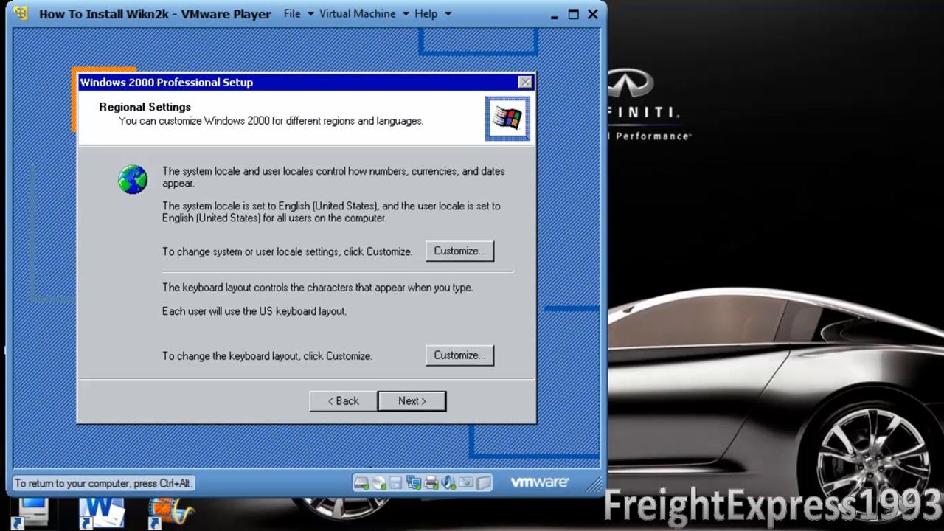
pyautogui.moveTo(372, 294)
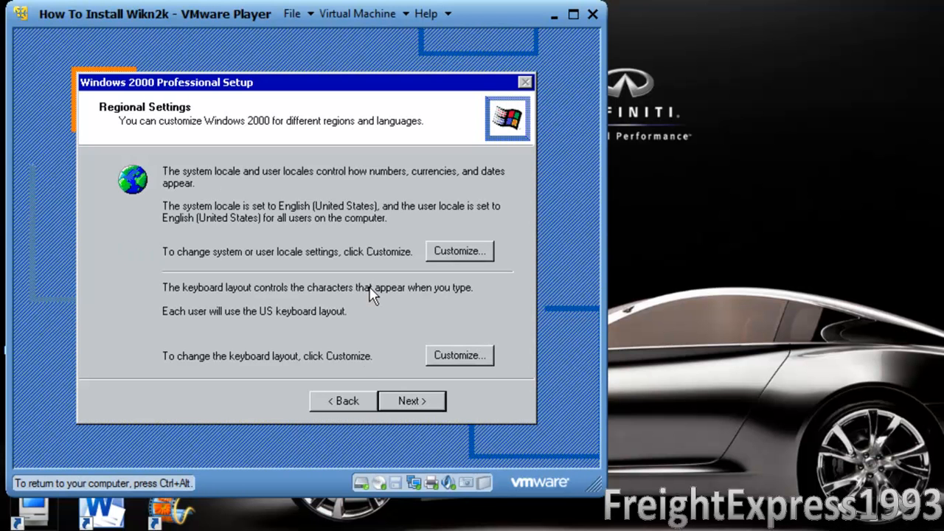
pyautogui.moveTo(431, 419)
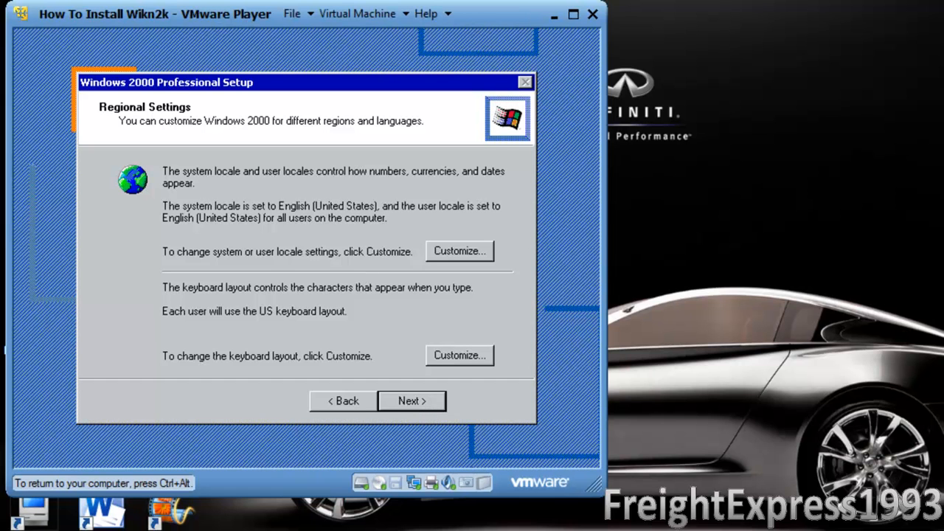
pyautogui.moveTo(422, 415)
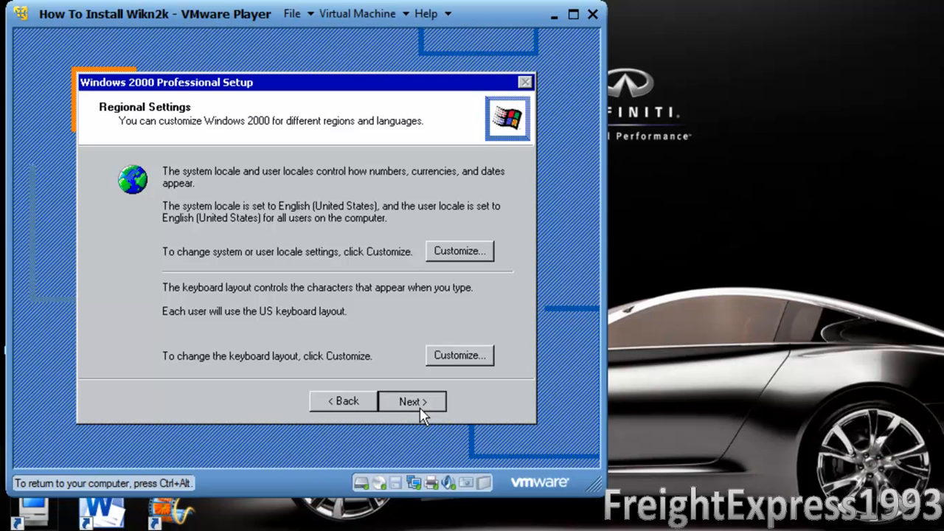
# Step: Accept the default English (United States) regional settings and continue
pyautogui.click(412, 401)
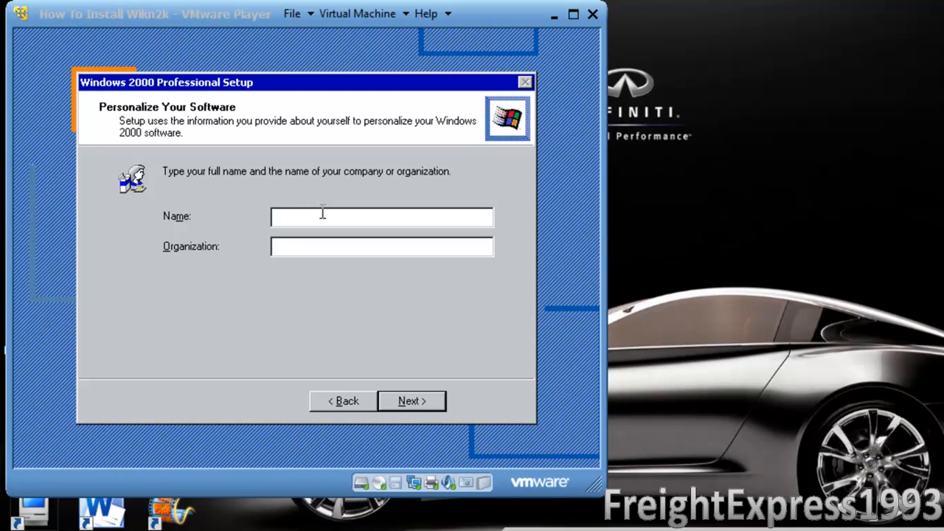
pyautogui.moveTo(478, 302)
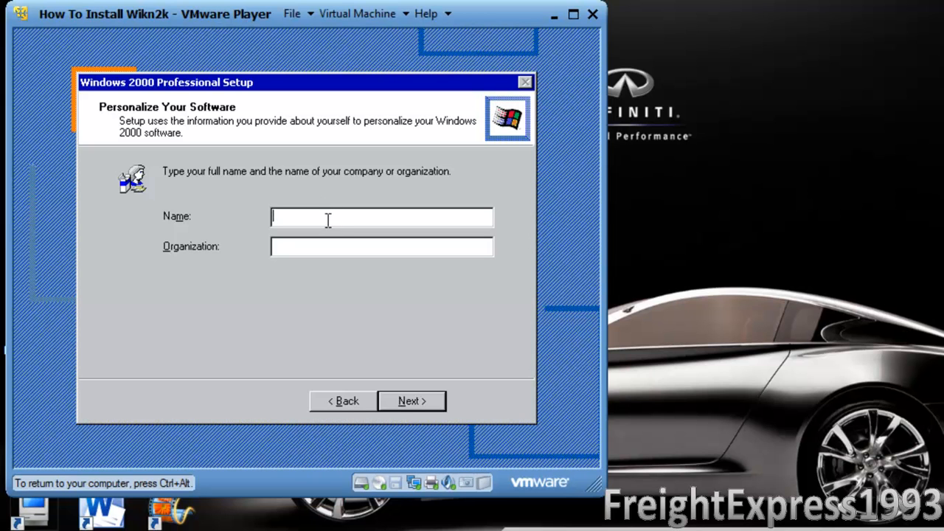
# Step: Enter owner name FreightEdxs1993 and organization YouTube, then continue to the computer name page
pyautogui.write('FreightEdx')
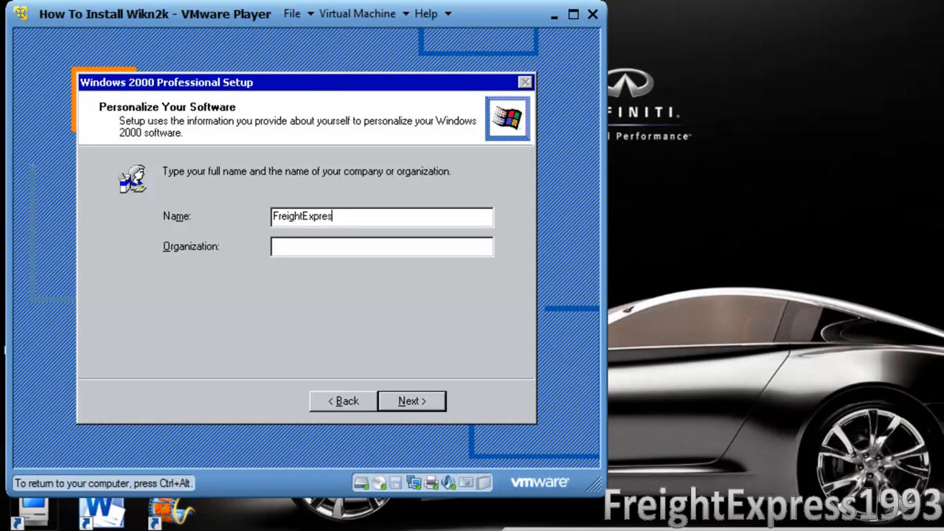
pyautogui.write('s1993')
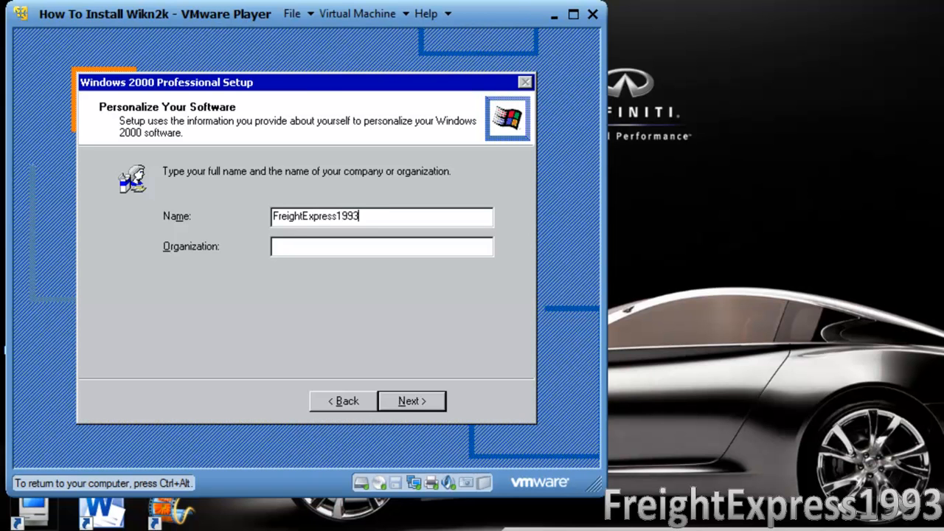
pyautogui.write('Vide')
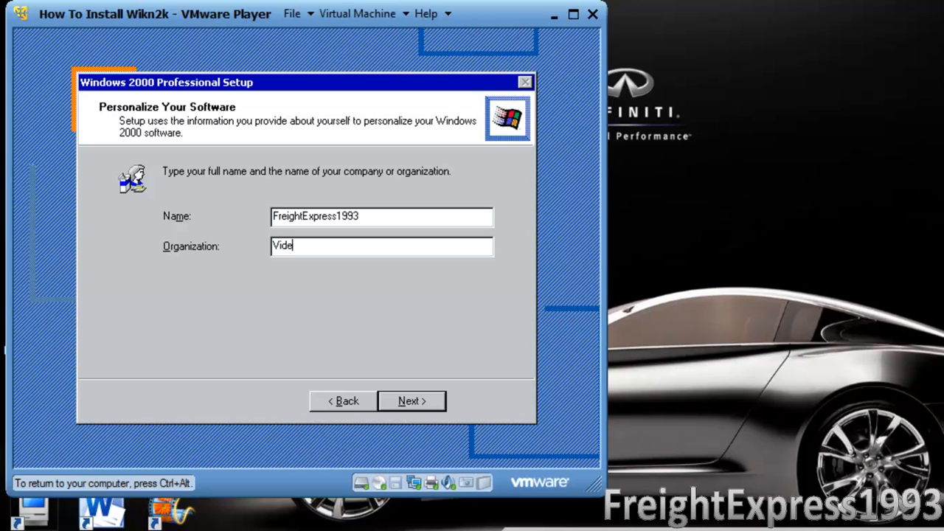
pyautogui.press('BackSpace')
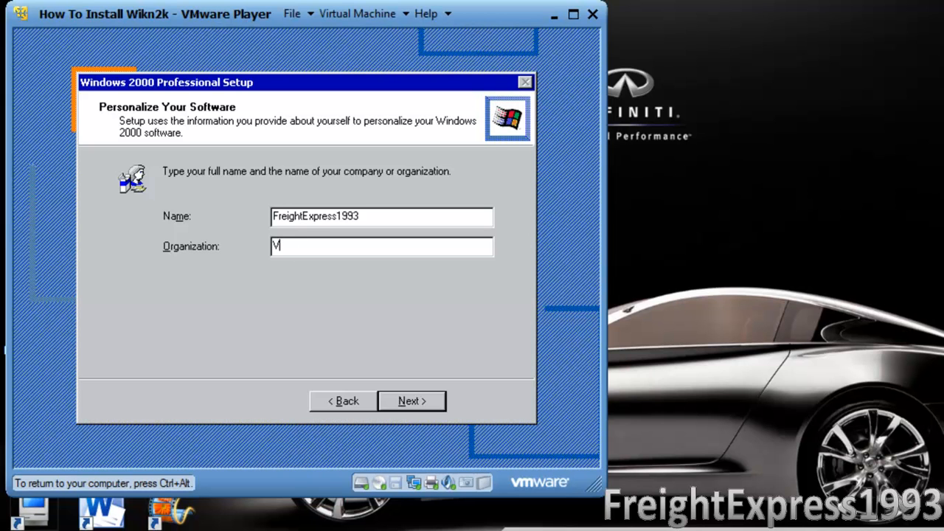
pyautogui.write('ouTu')
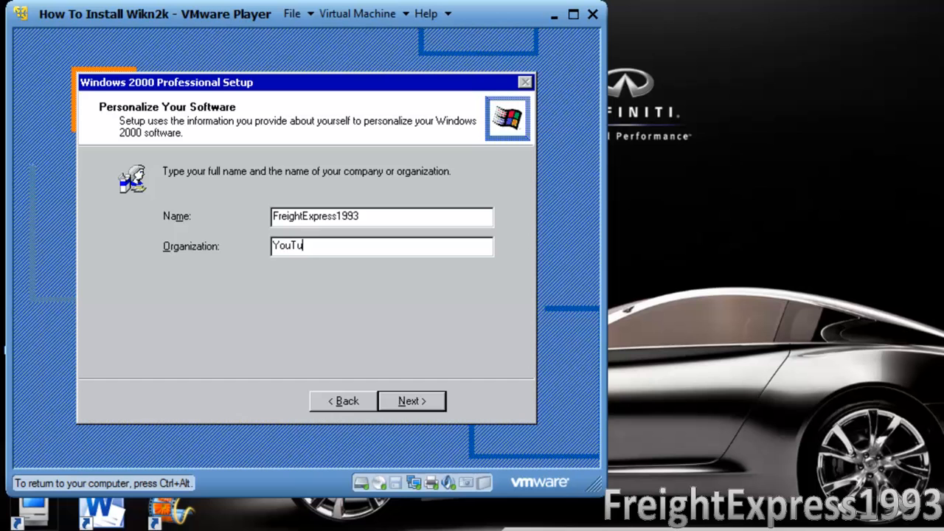
pyautogui.write('be')
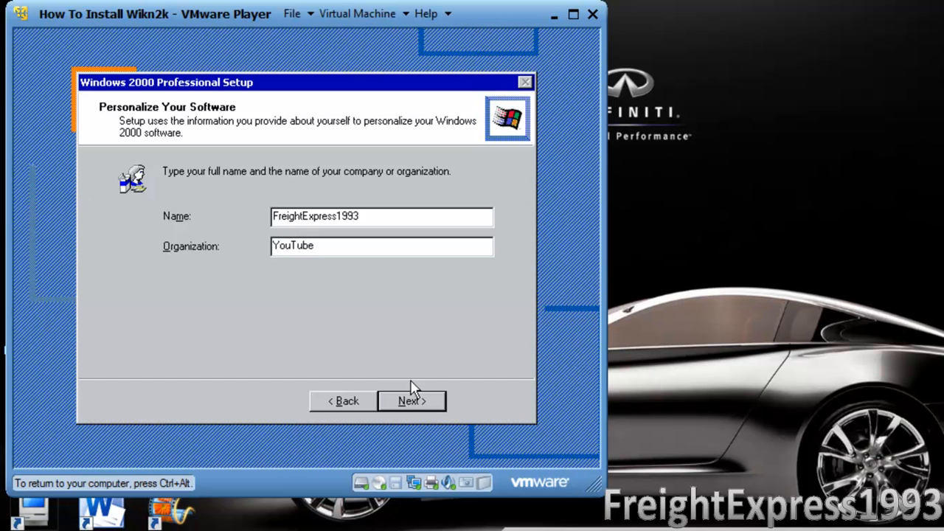
pyautogui.click(410, 402)
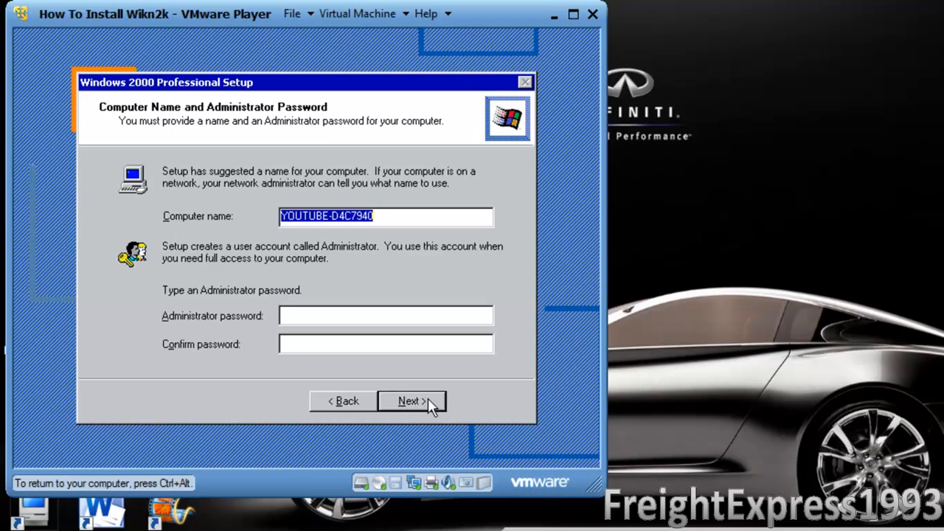
# Step: Replace the suggested computer name with YOUTUBE-FE93, leaving the passwords blank
pyautogui.click(387, 216)
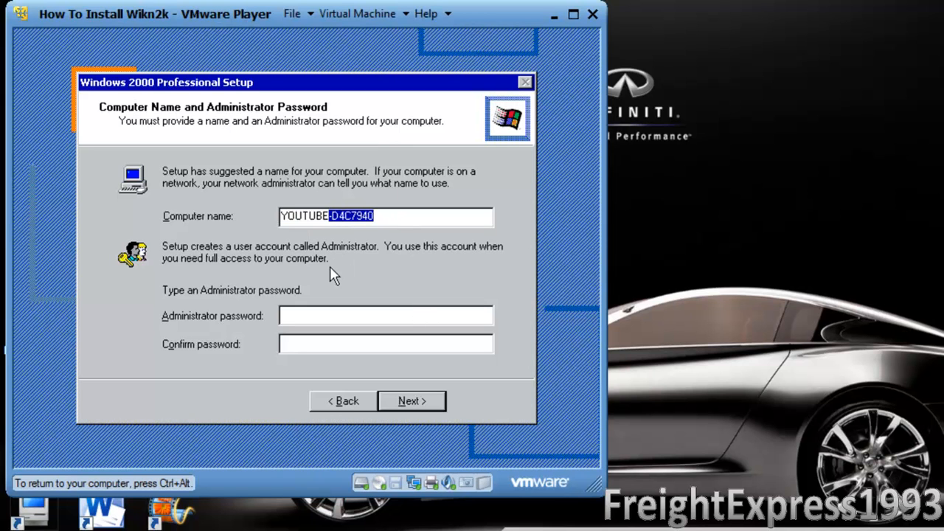
pyautogui.write('YOUTUBE-F')
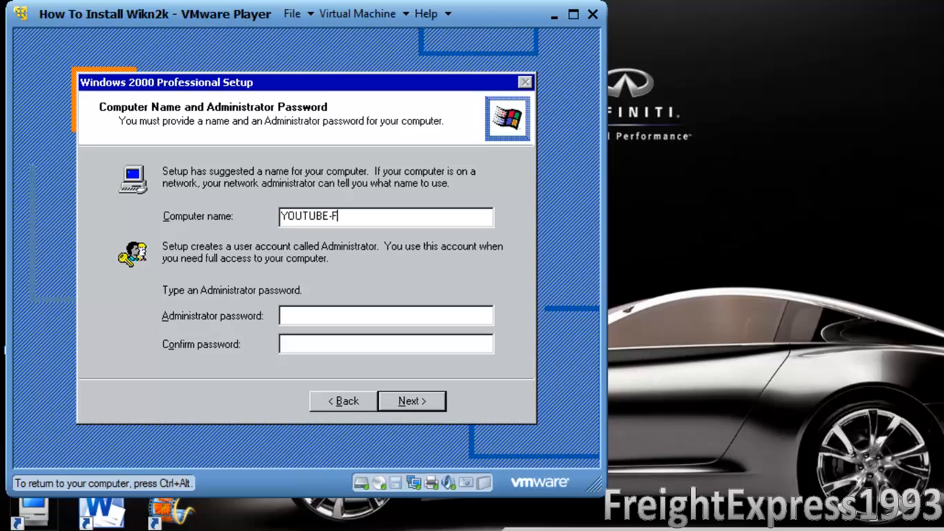
pyautogui.write('E')
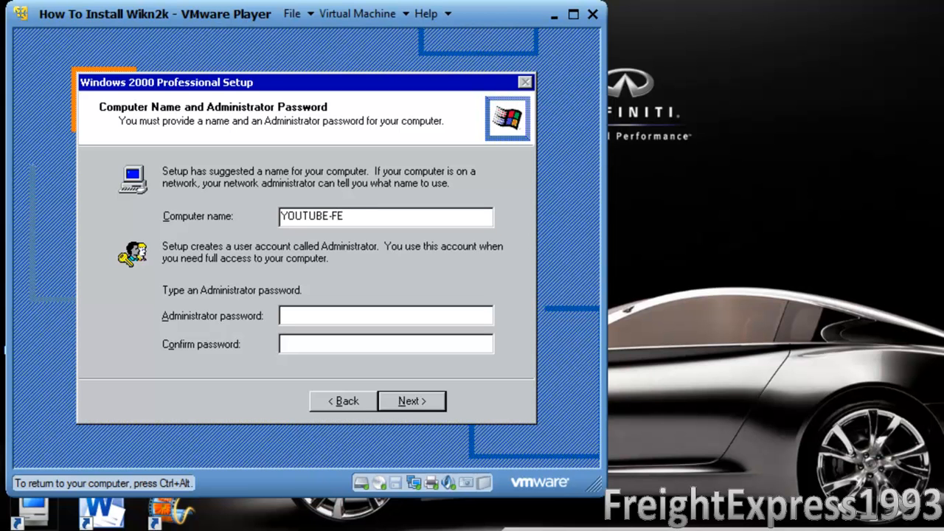
pyautogui.write('93')
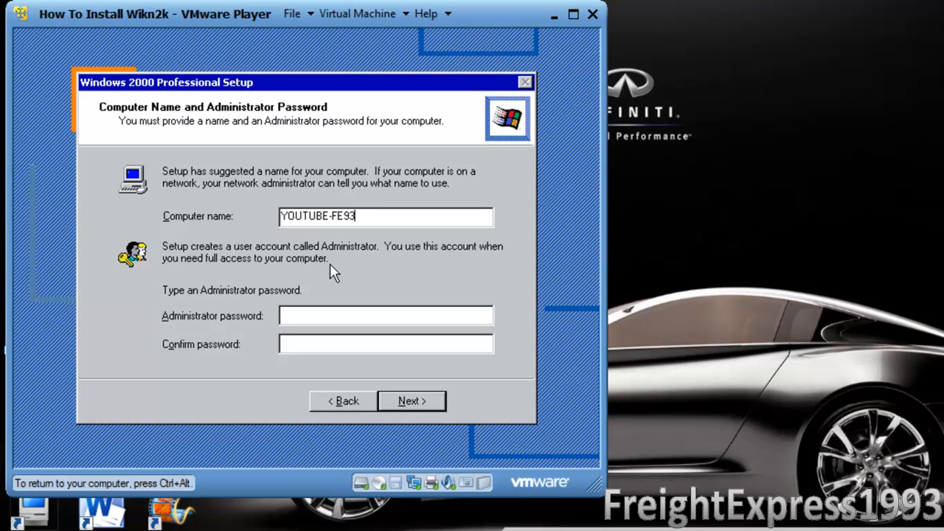
pyautogui.moveTo(434, 441)
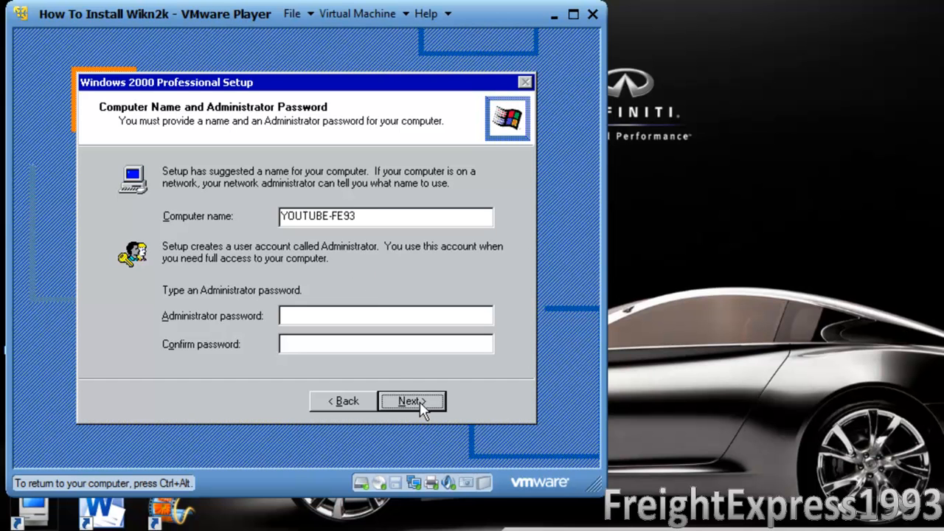
# Step: Choose (GMT-06:00) Central Time (US & Canada) as the time zone and accept the date and time
pyautogui.click(410, 401)
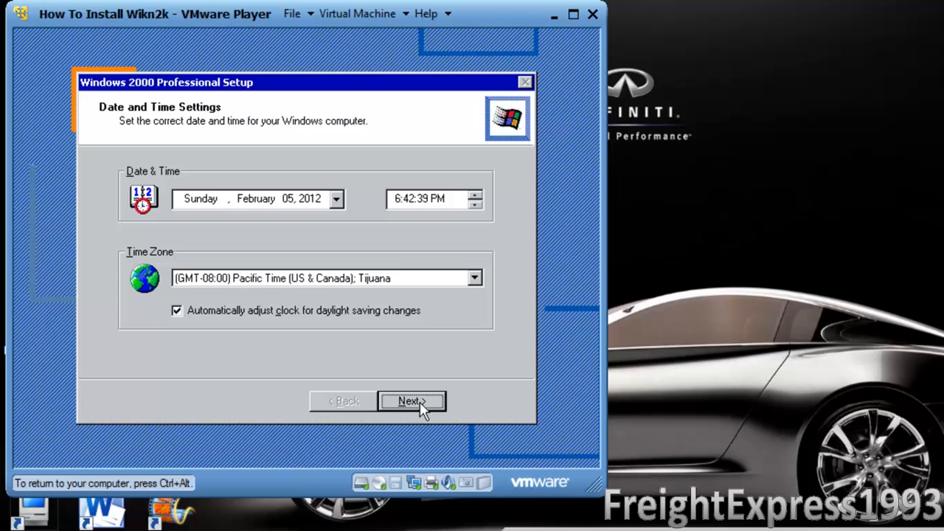
pyautogui.click(475, 278)
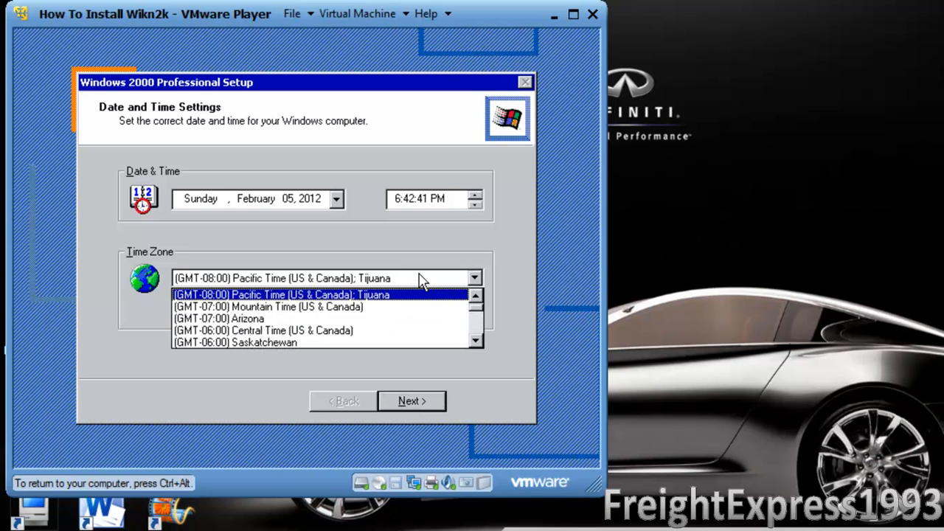
pyautogui.click(263, 331)
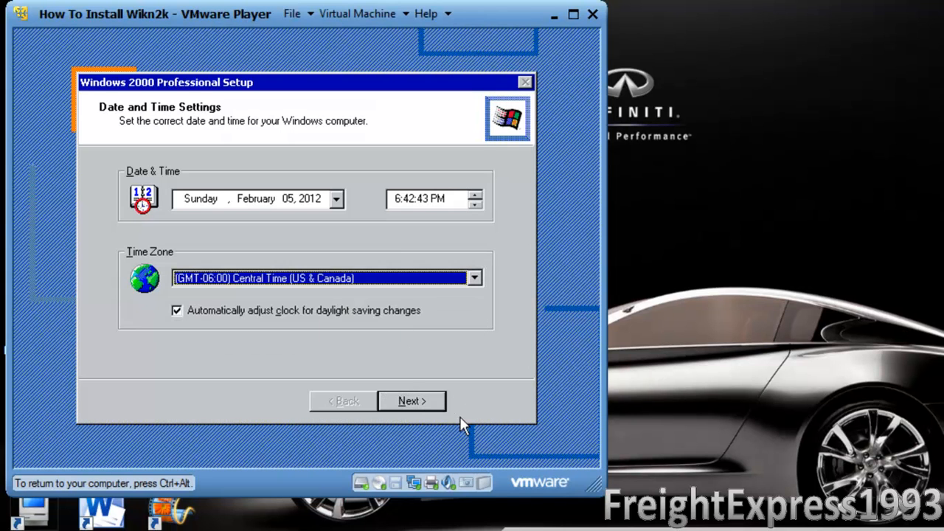
pyautogui.moveTo(465, 395)
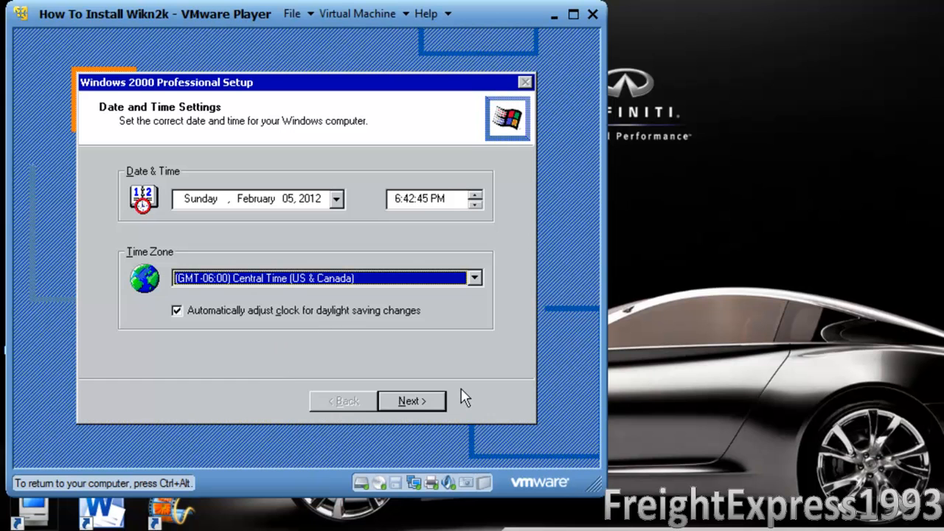
pyautogui.click(412, 401)
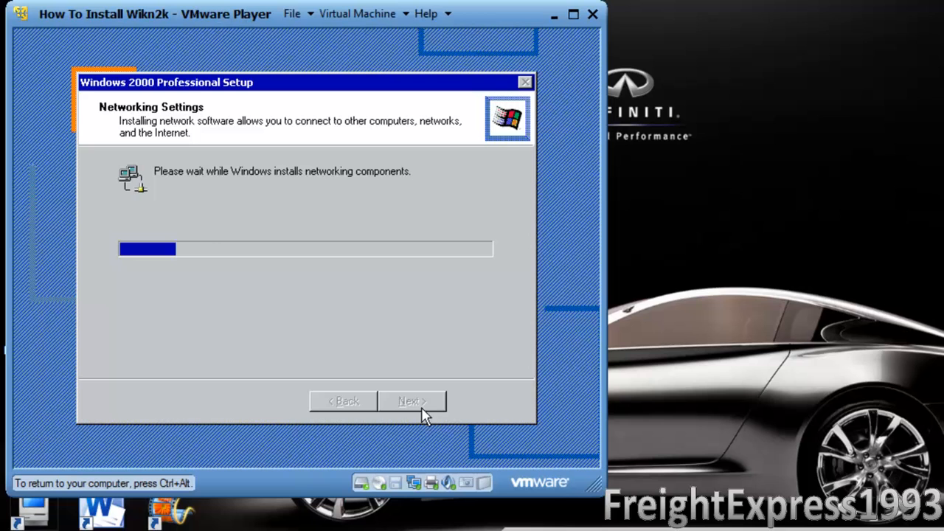
pyautogui.moveTo(368, 342)
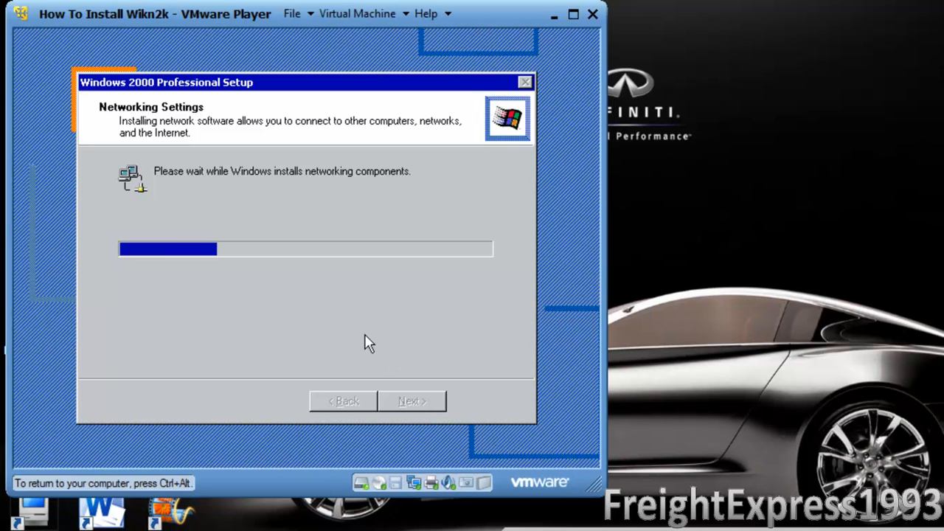
pyautogui.moveTo(362, 249)
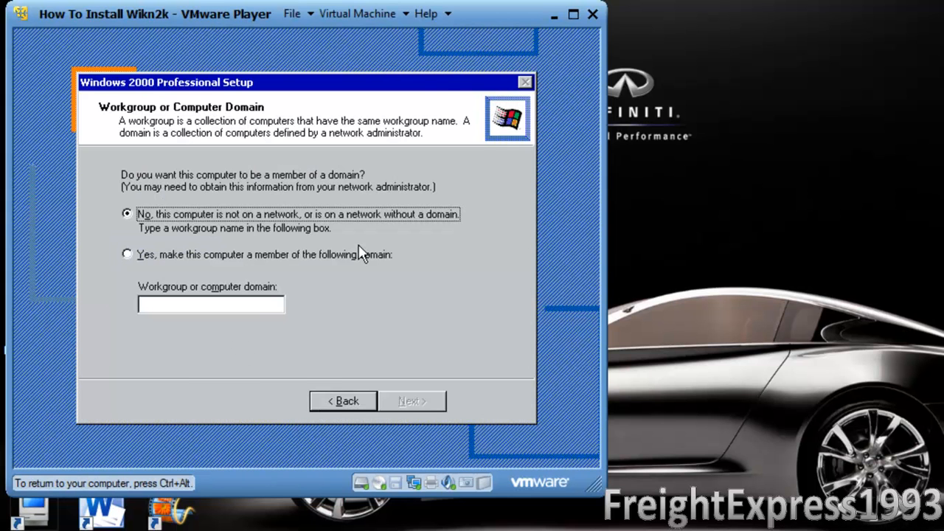
pyautogui.moveTo(354, 268)
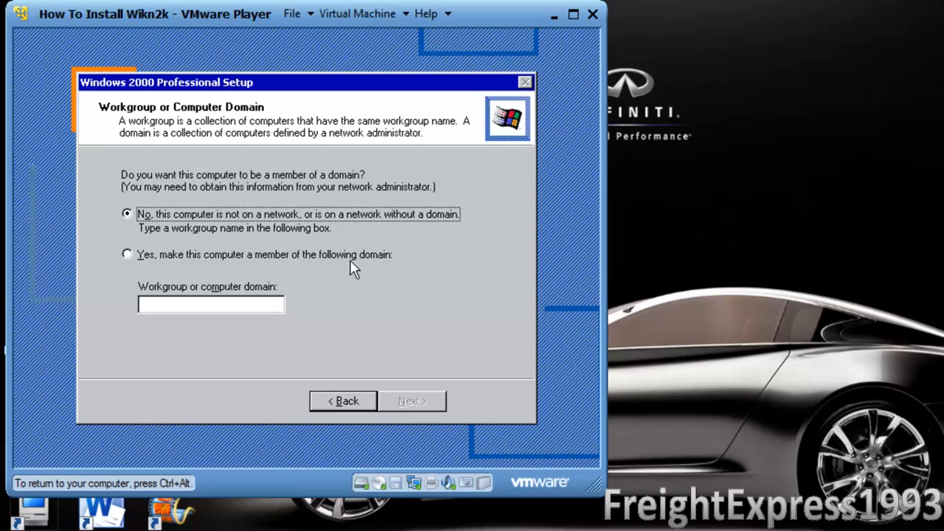
# Step: Keep the computer off any domain in workgroup NONE and proceed to component installation
pyautogui.click(127, 254)
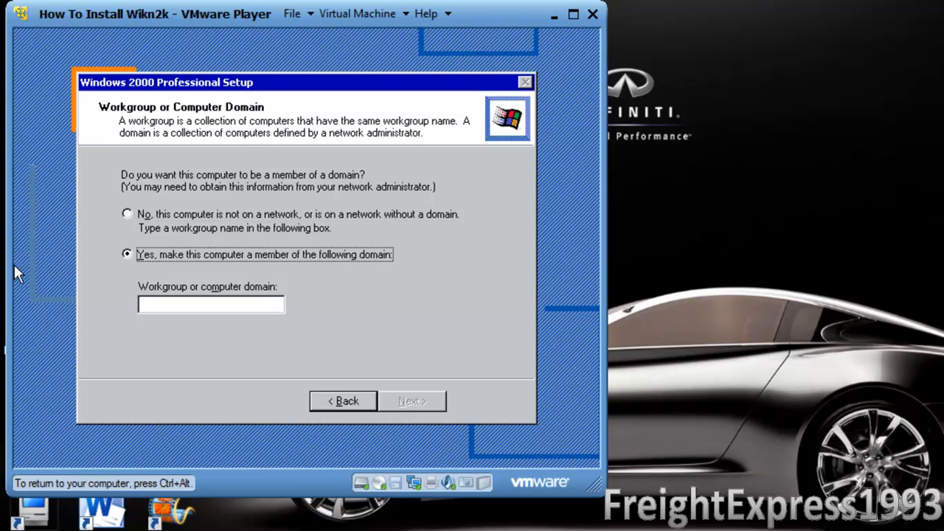
pyautogui.moveTo(174, 235)
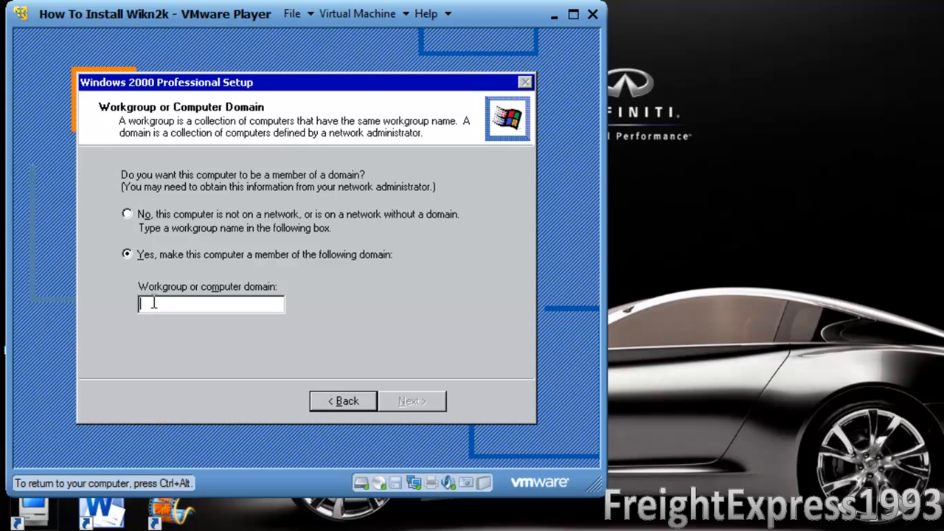
pyautogui.write('NONE')
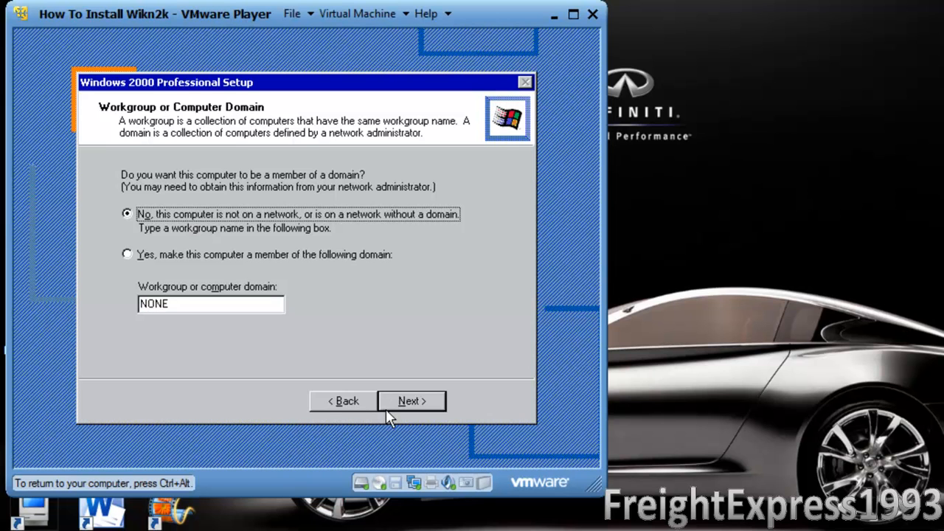
pyautogui.click(411, 401)
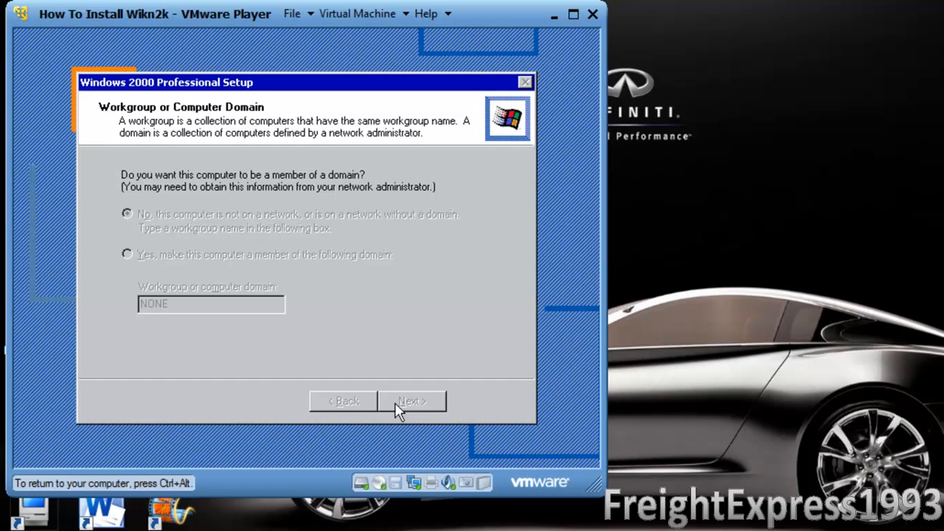
pyautogui.click(410, 401)
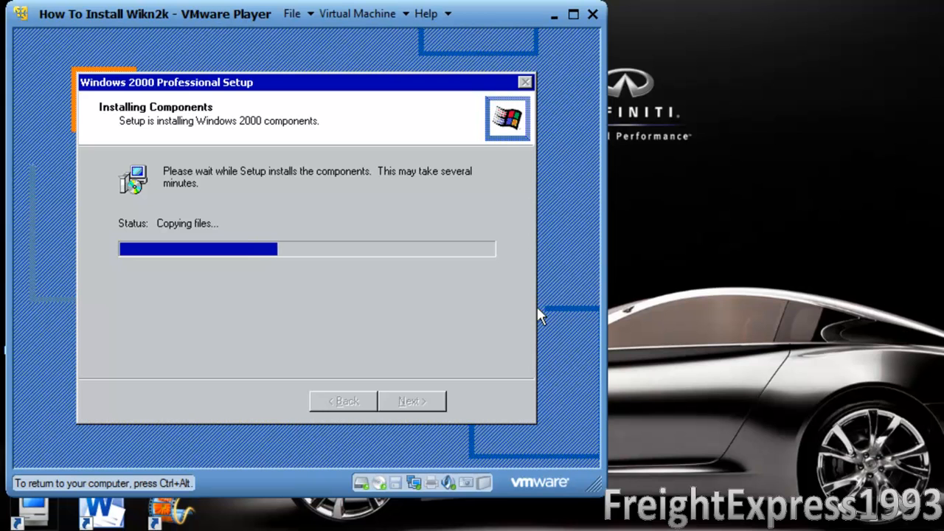
pyautogui.moveTo(534, 323)
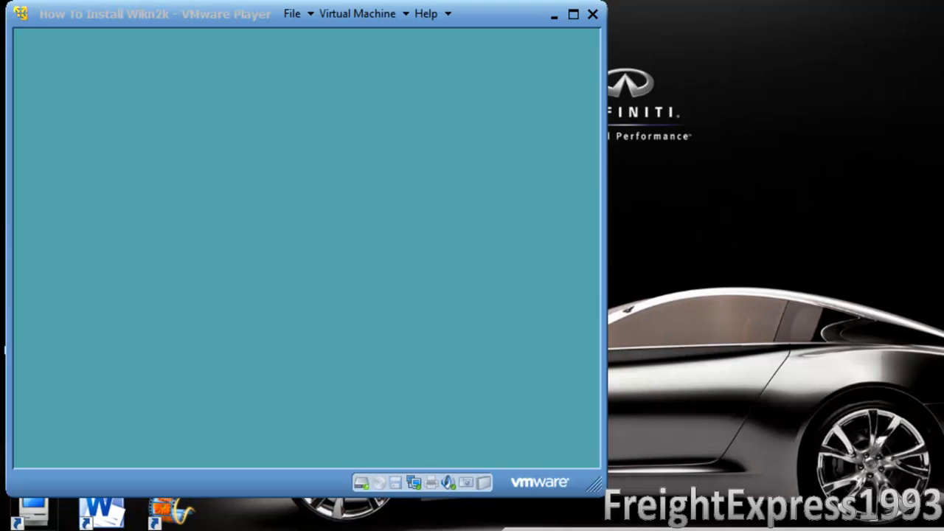
# Step: Give the virtual machine input focus while Windows 2000 boots toward the logon prompt
pyautogui.click(310, 259)
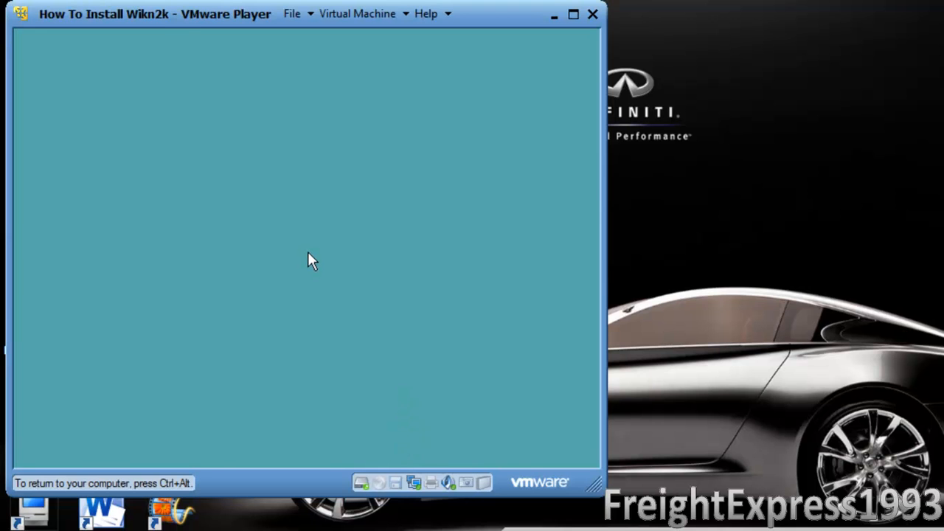
pyautogui.moveTo(310, 292)
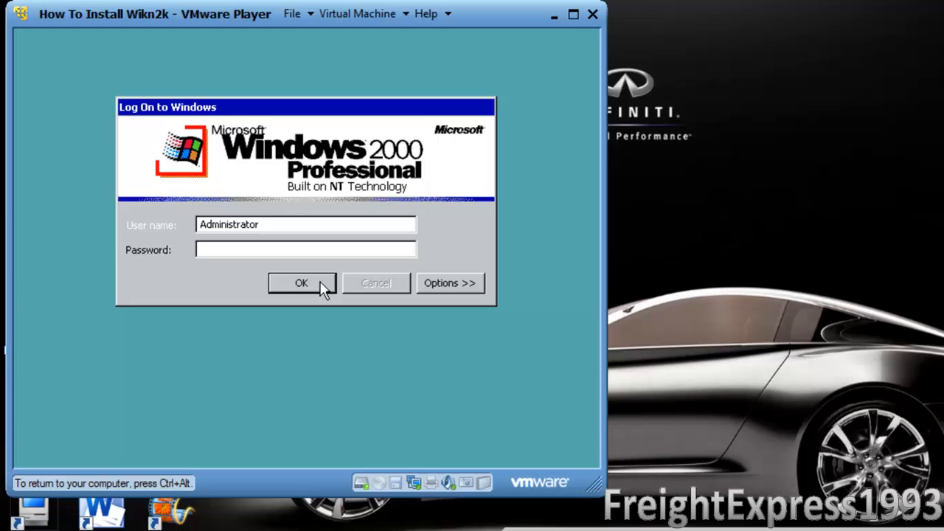
# Step: Log on as Administrator and reach the Windows 2000 desktop with Display Properties open
pyautogui.click(301, 283)
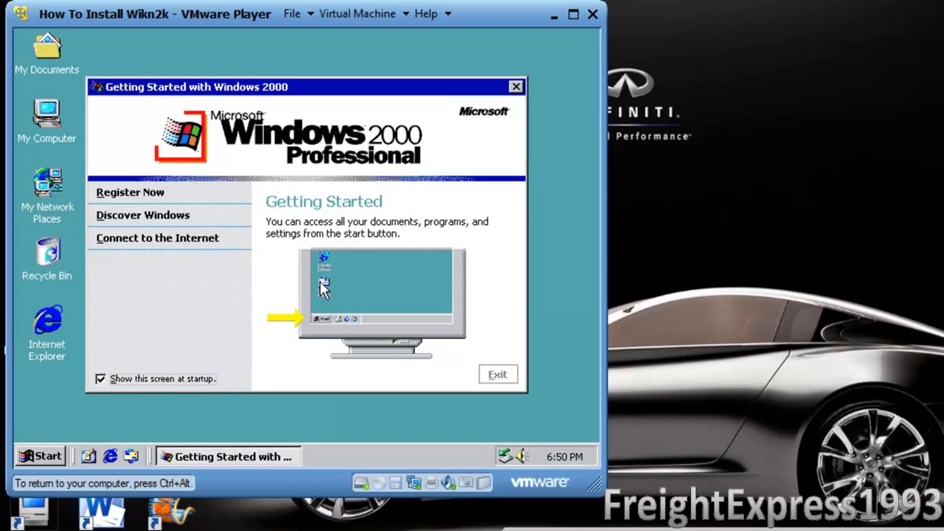
pyautogui.moveTo(86, 401)
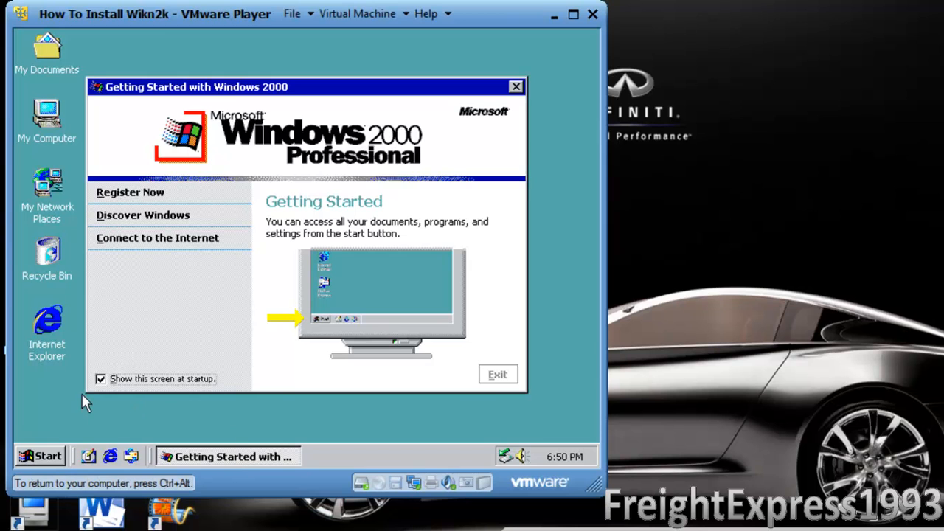
pyautogui.click(100, 378)
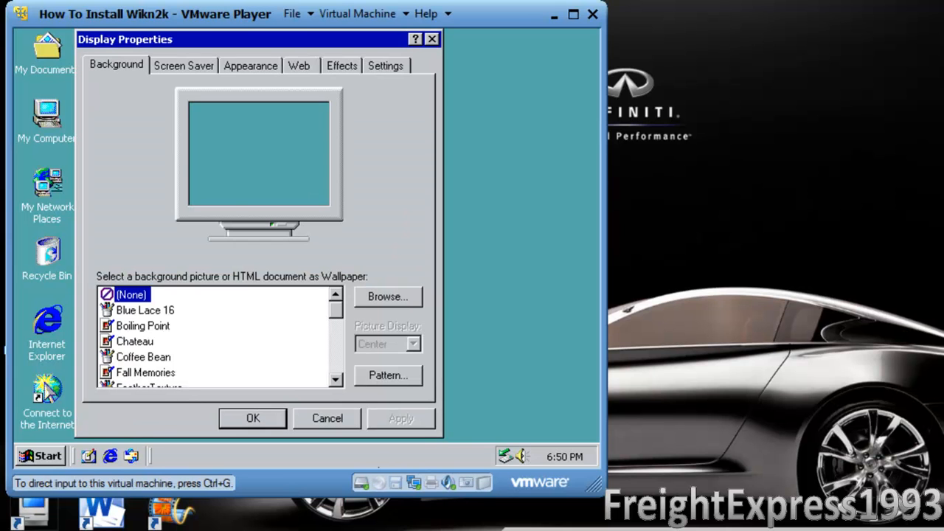
# Step: Launch Install VMware Tools from the Virtual Machine menu and bring up the guest desktop's context menu
pyautogui.click(357, 14)
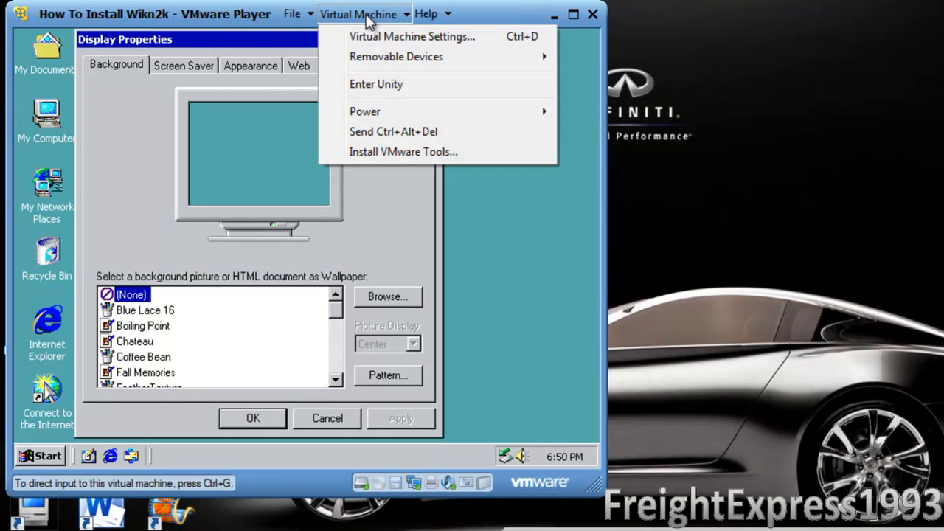
pyautogui.moveTo(369, 157)
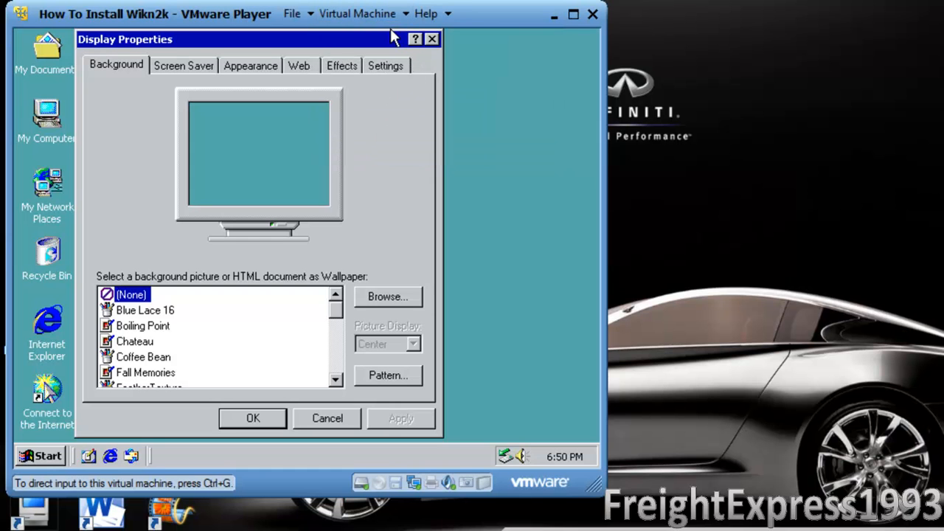
pyautogui.click(342, 65)
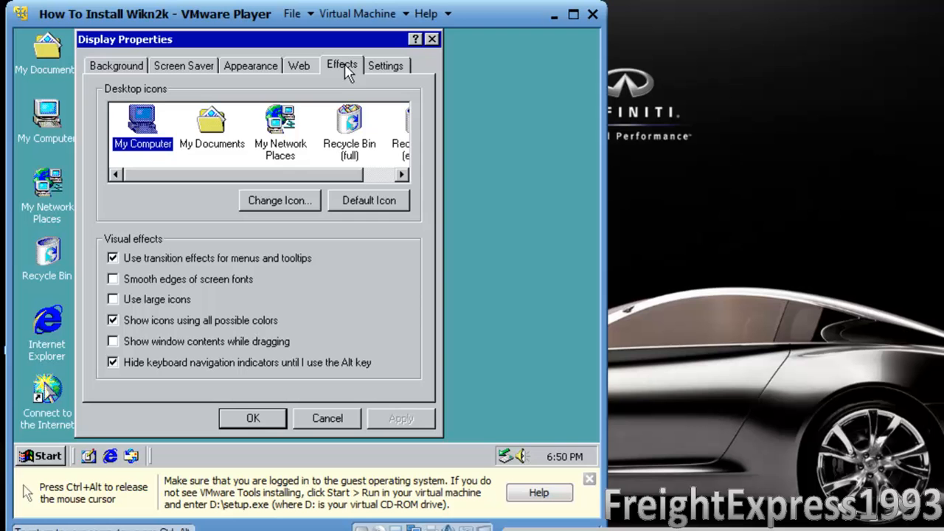
pyautogui.moveTo(590, 483)
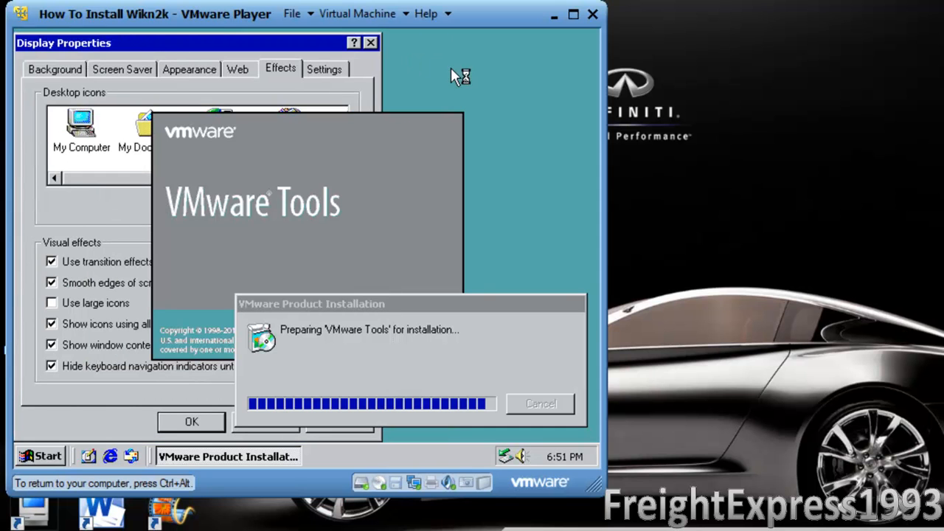
pyautogui.rightClick(460, 77)
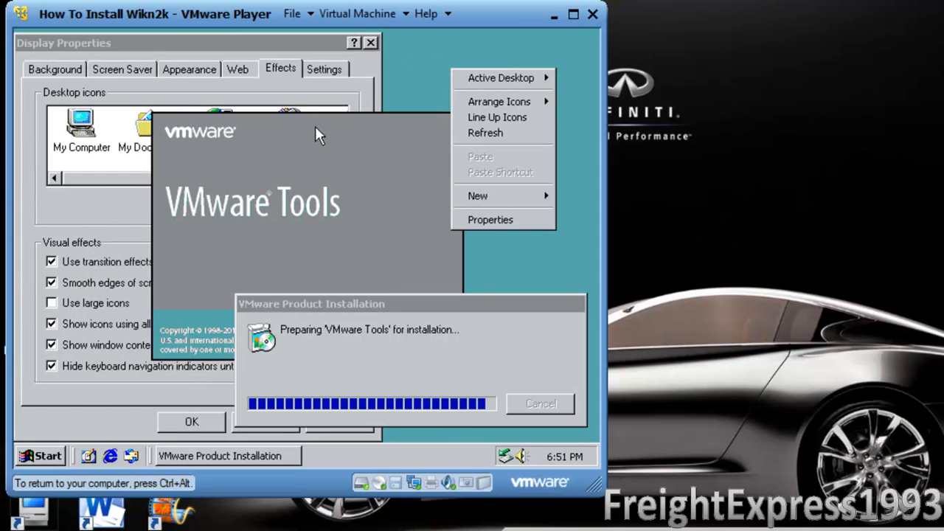
pyautogui.moveTo(47, 268)
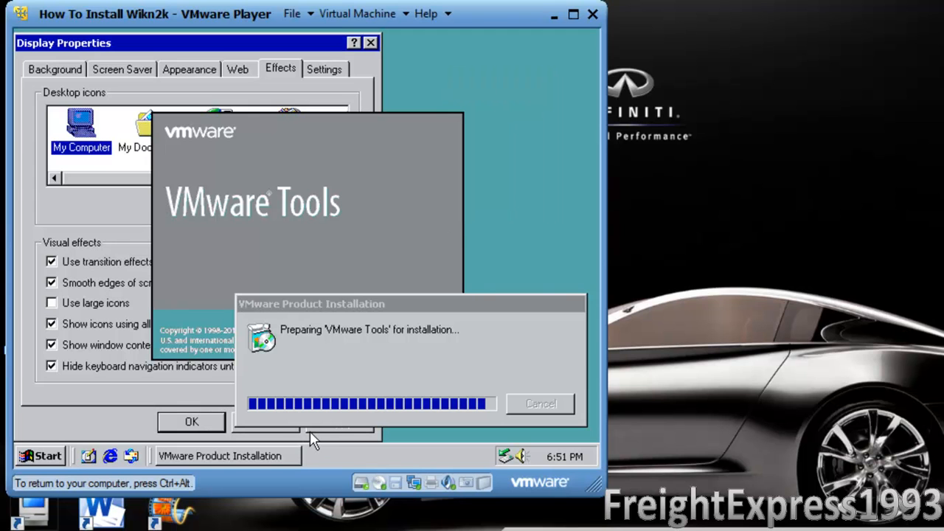
# Step: Show Display Properties Settings at 16 colors, 640×480 and dismiss the Microsoft Runtime DLLs error
pyautogui.click(324, 69)
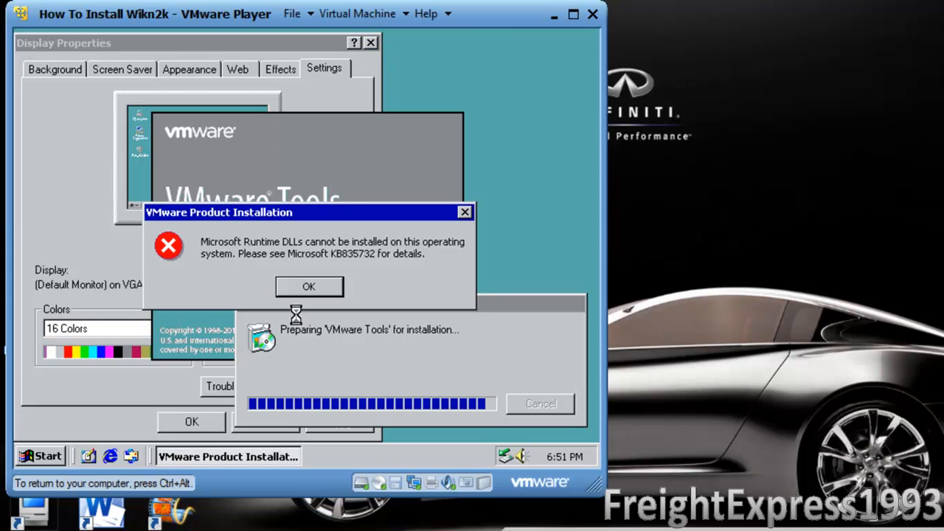
pyautogui.click(309, 286)
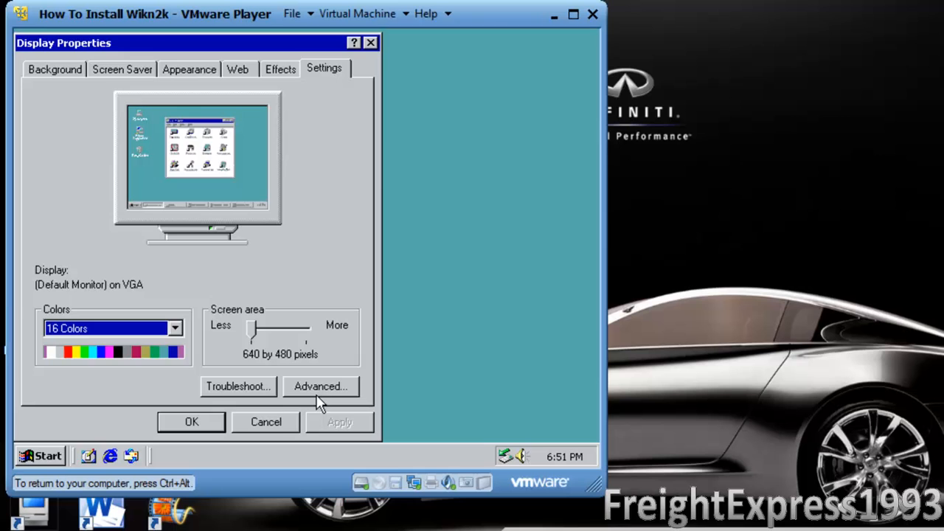
# Step: Reach Device Manager through My Computer's System Properties Hardware page
pyautogui.rightClick(48, 118)
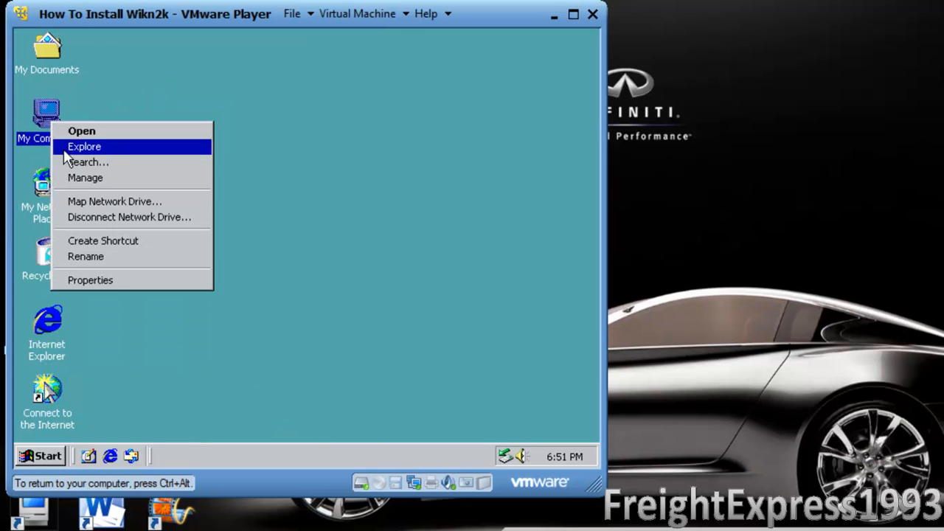
pyautogui.click(90, 280)
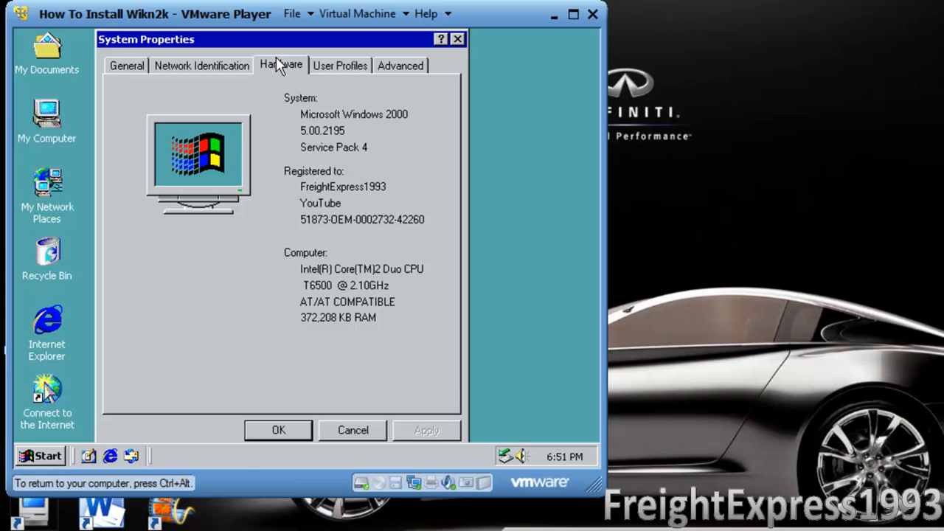
pyautogui.click(280, 65)
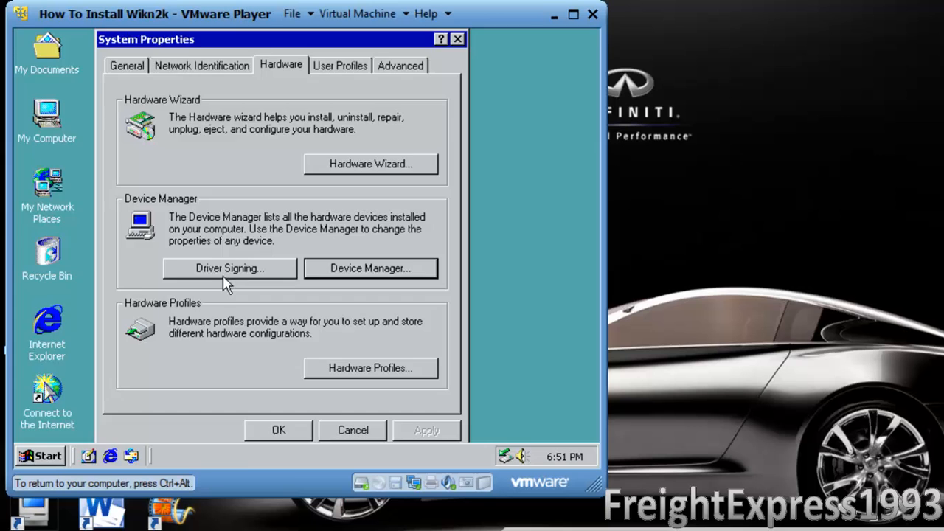
pyautogui.click(368, 269)
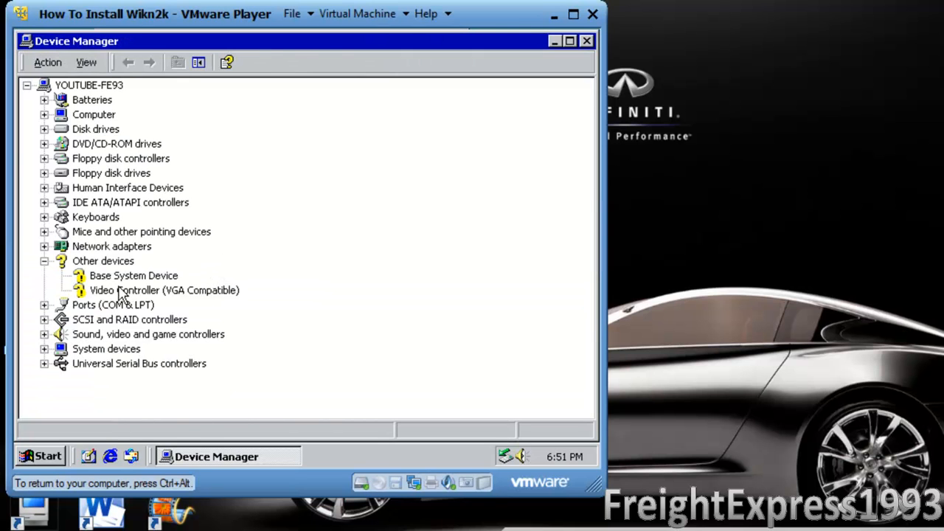
# Step: Select Video Controller (VGA Compatible) under Other devices and show its context menu
pyautogui.click(164, 289)
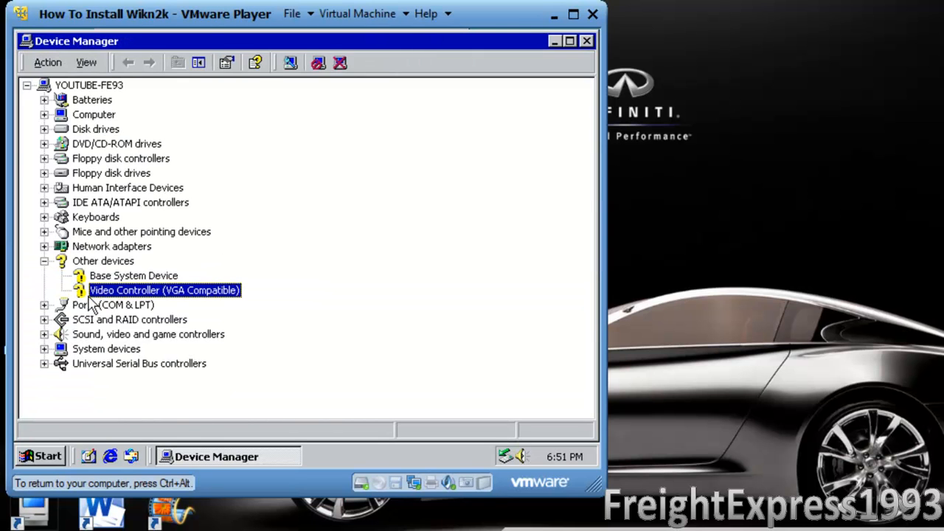
pyautogui.rightClick(166, 289)
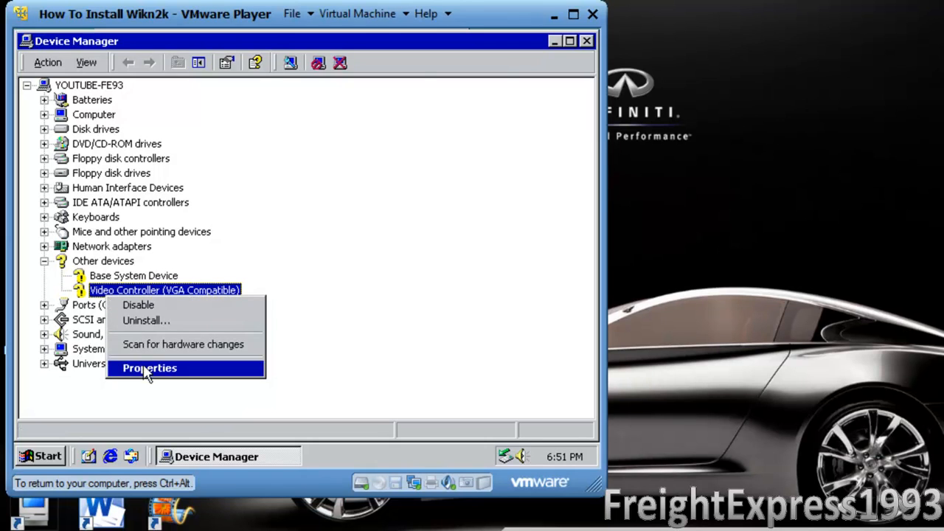
# Step: Start Update Driver from the Video Controller's Driver properties page
pyautogui.click(149, 368)
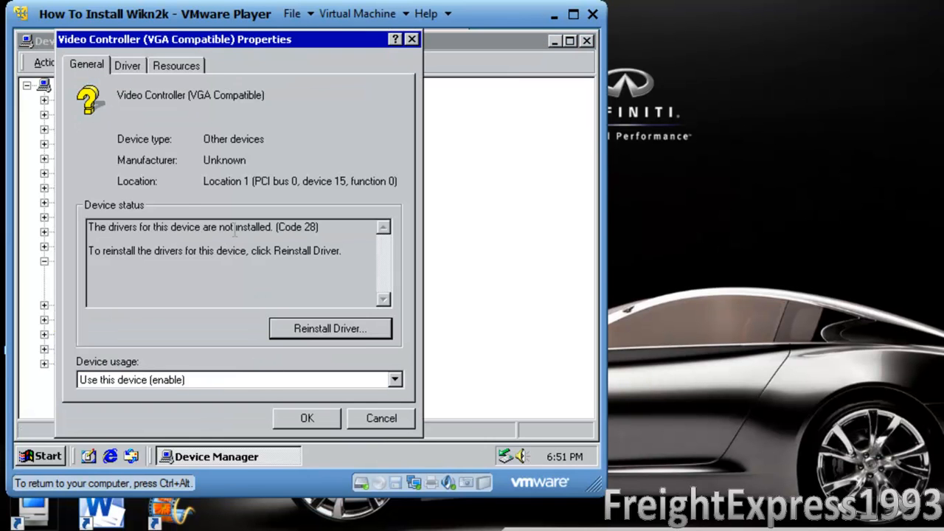
pyautogui.click(127, 65)
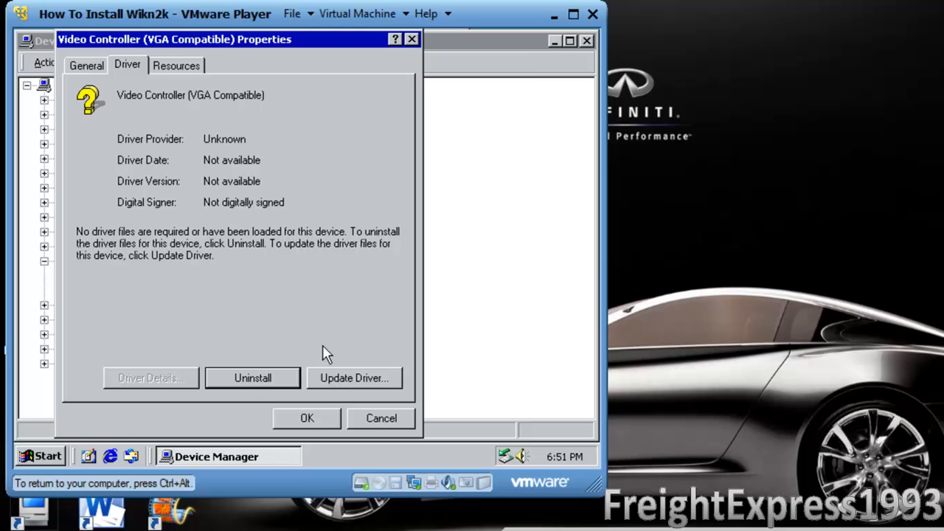
pyautogui.click(354, 378)
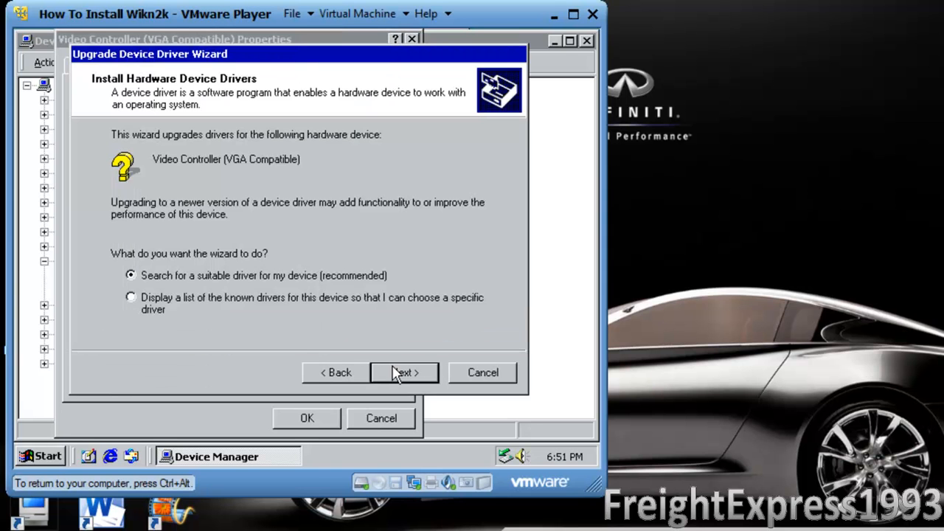
pyautogui.moveTo(405, 380)
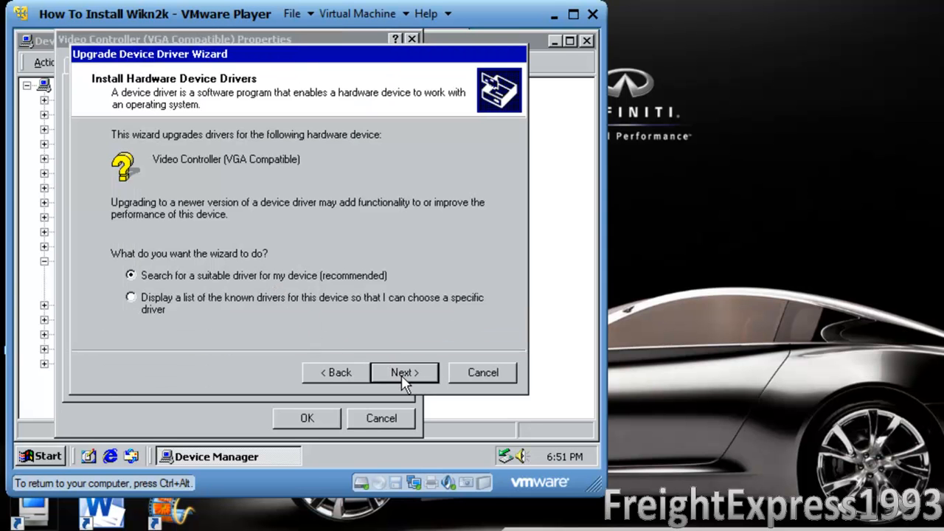
# Step: Set the wizard to search a specified location instead of CD-ROM drives and continue
pyautogui.click(404, 372)
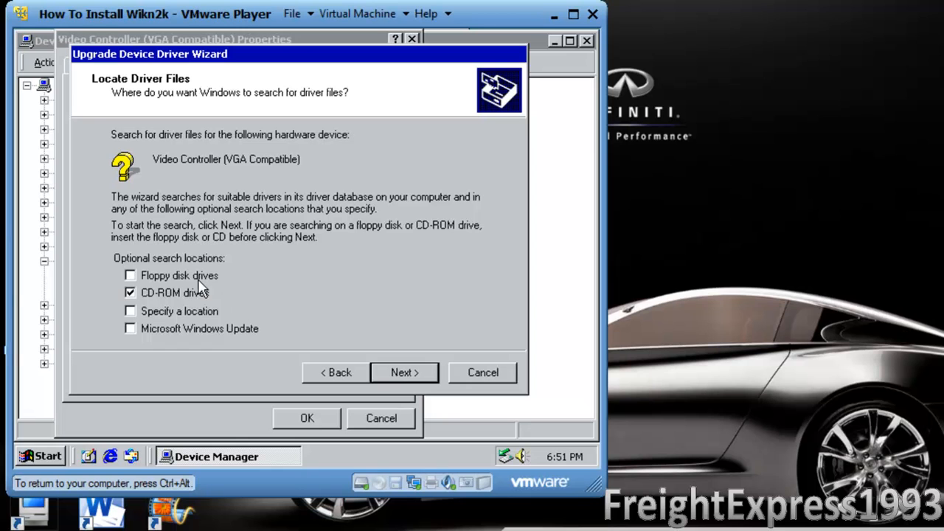
pyautogui.click(130, 310)
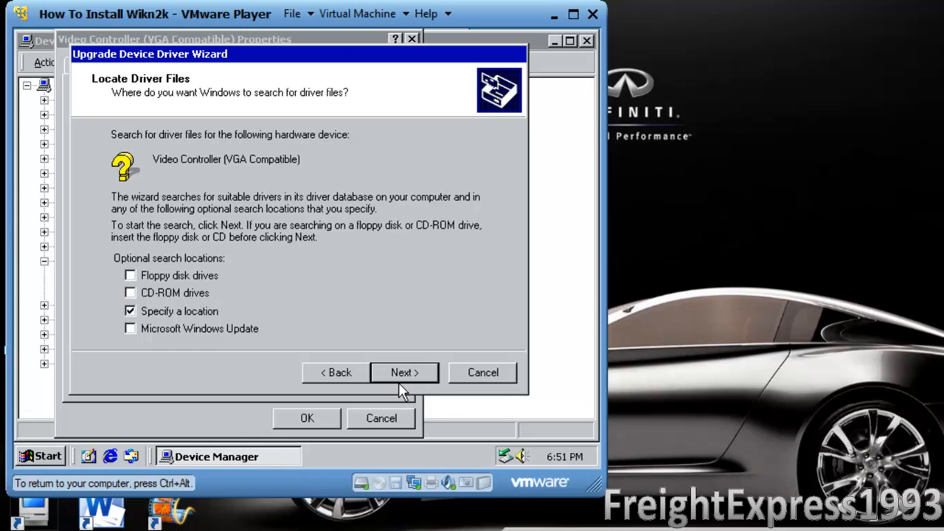
pyautogui.click(404, 372)
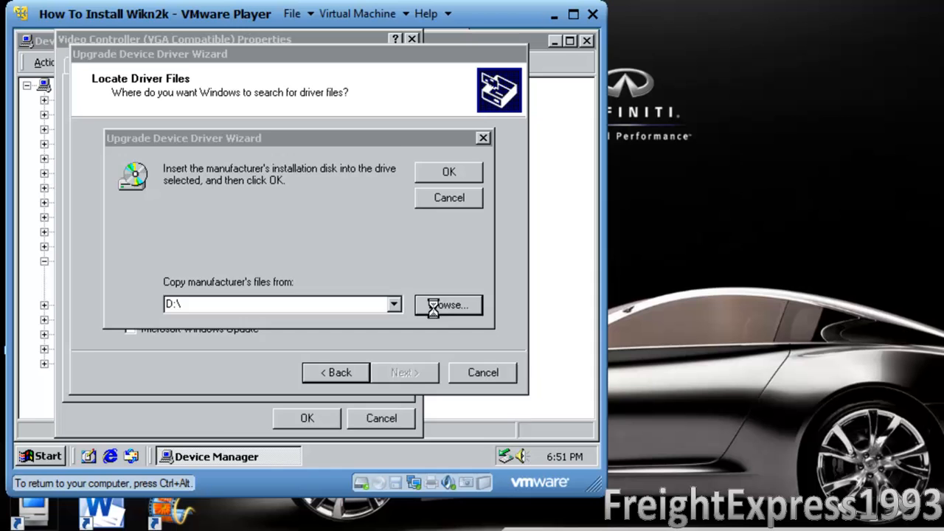
# Step: Browse C:\Program Files and Common Files for driver files, then return to My Computer
pyautogui.click(448, 303)
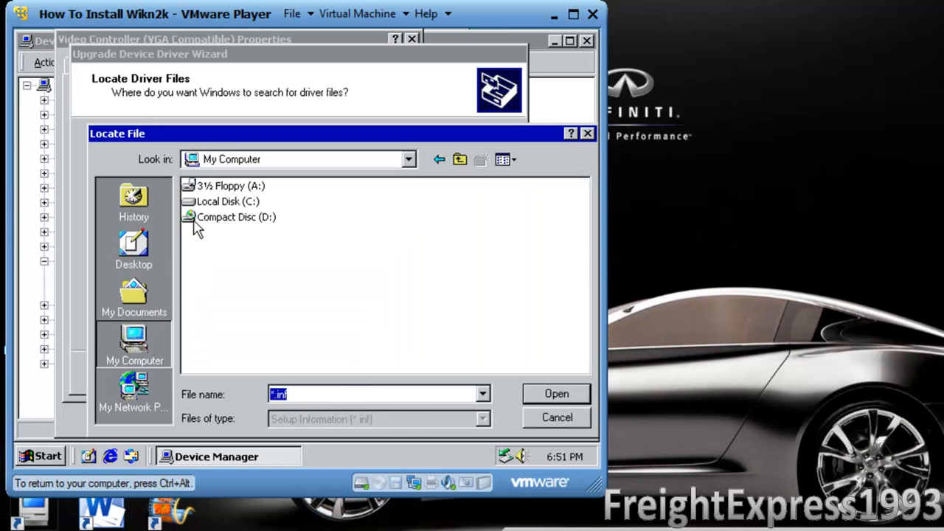
pyautogui.doubleClick(227, 201)
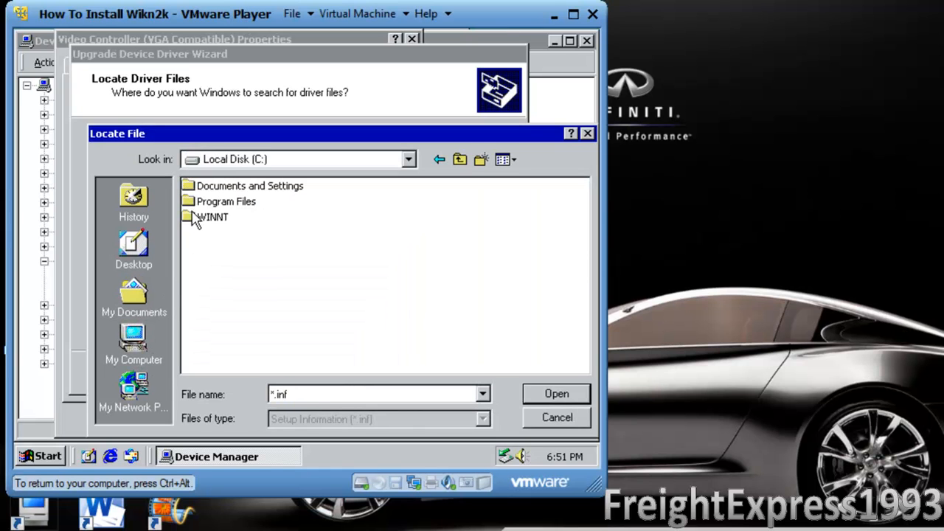
pyautogui.doubleClick(226, 201)
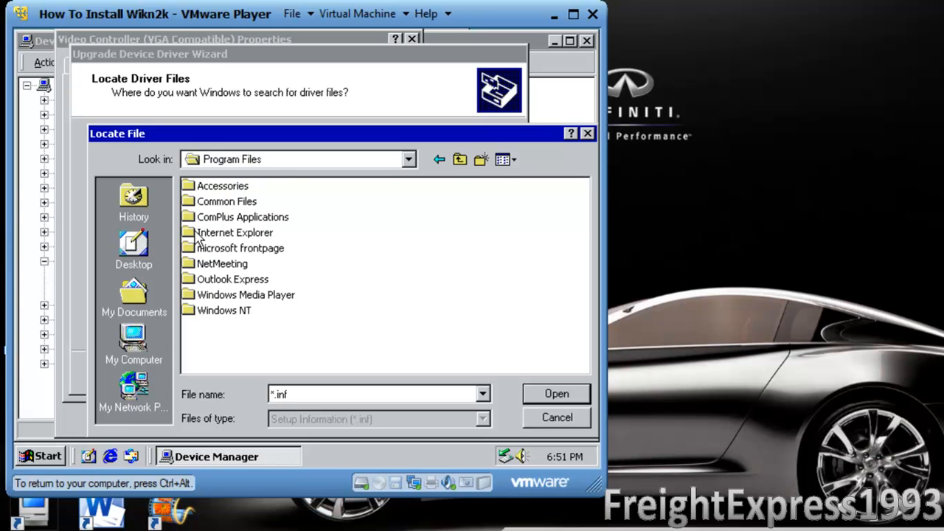
pyautogui.doubleClick(228, 200)
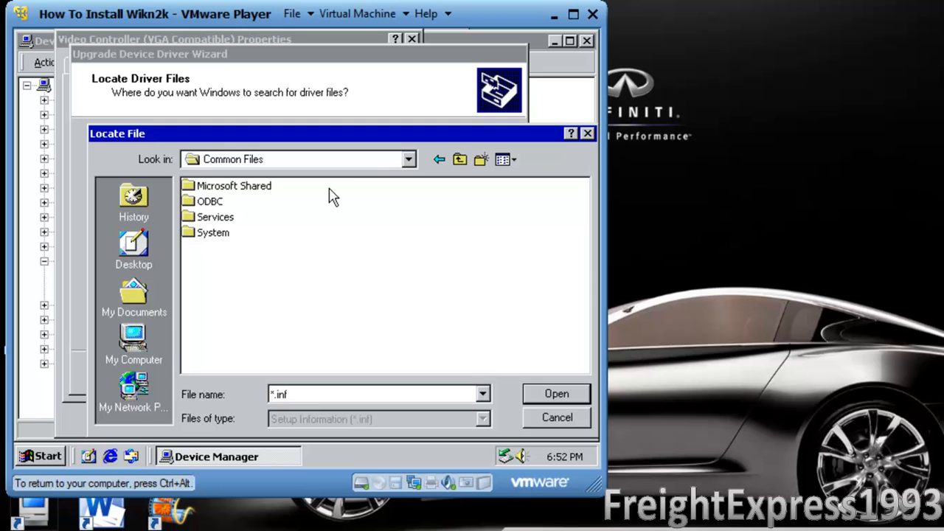
pyautogui.click(460, 159)
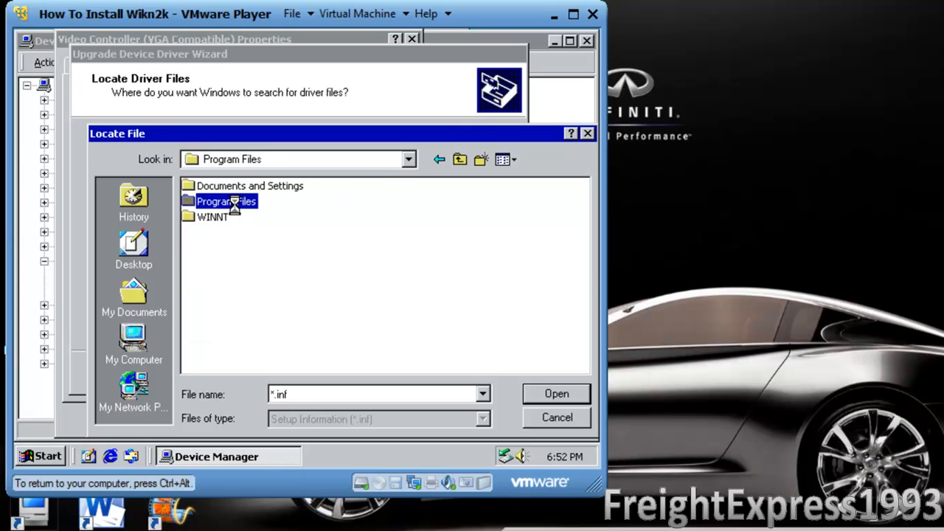
pyautogui.doubleClick(227, 201)
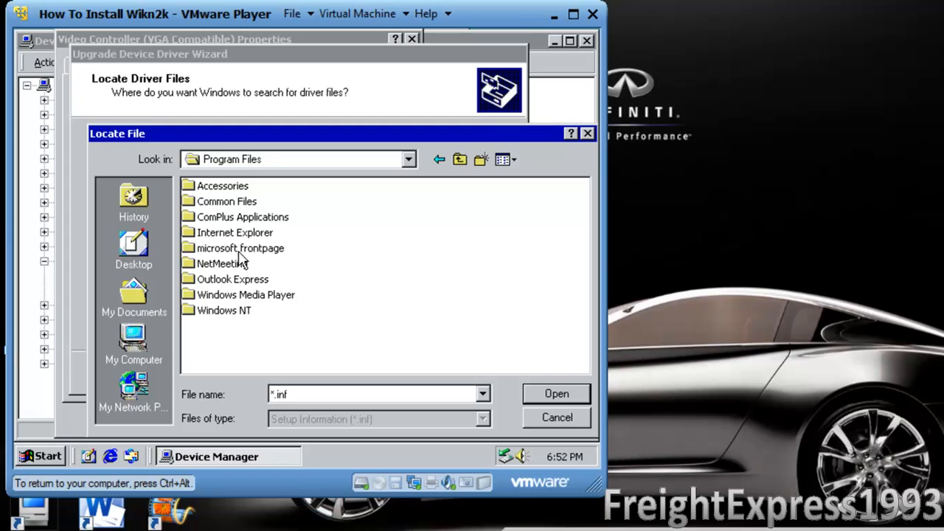
pyautogui.moveTo(353, 208)
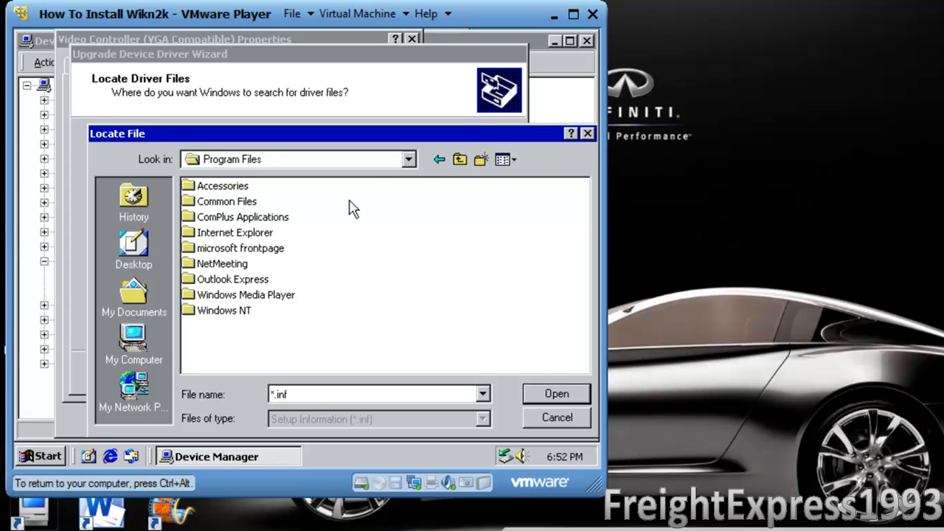
pyautogui.moveTo(460, 160)
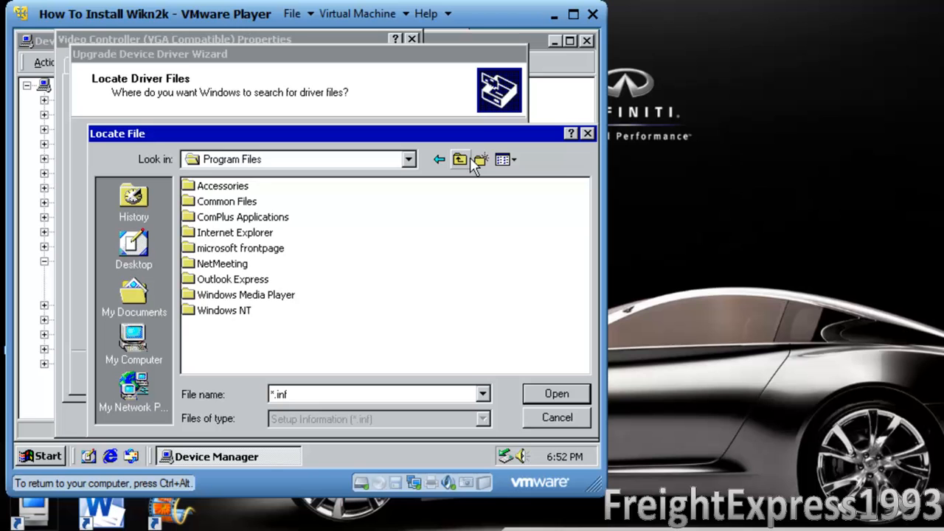
pyautogui.click(133, 342)
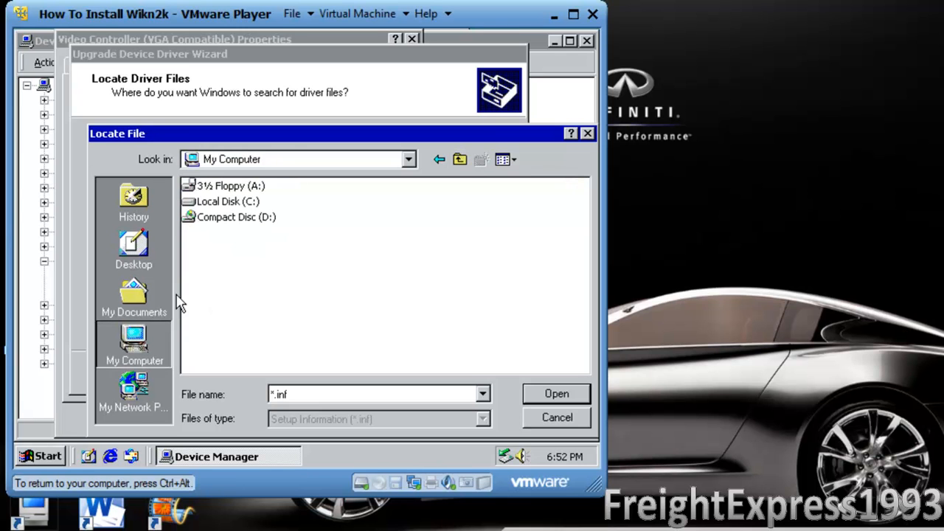
# Step: Mount the VMware Tools disc and choose D:\Program Files\VMware\VMware Tools\Drivers as search location
pyautogui.click(359, 13)
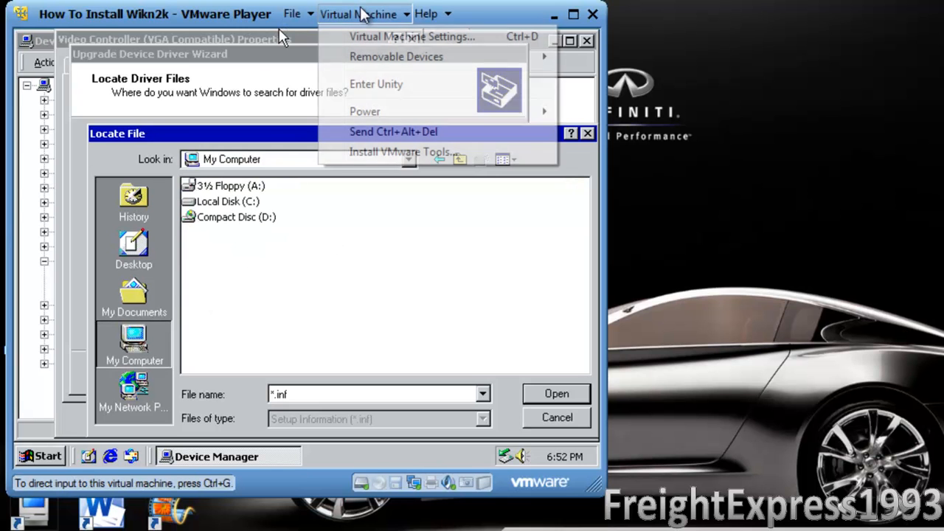
pyautogui.click(347, 224)
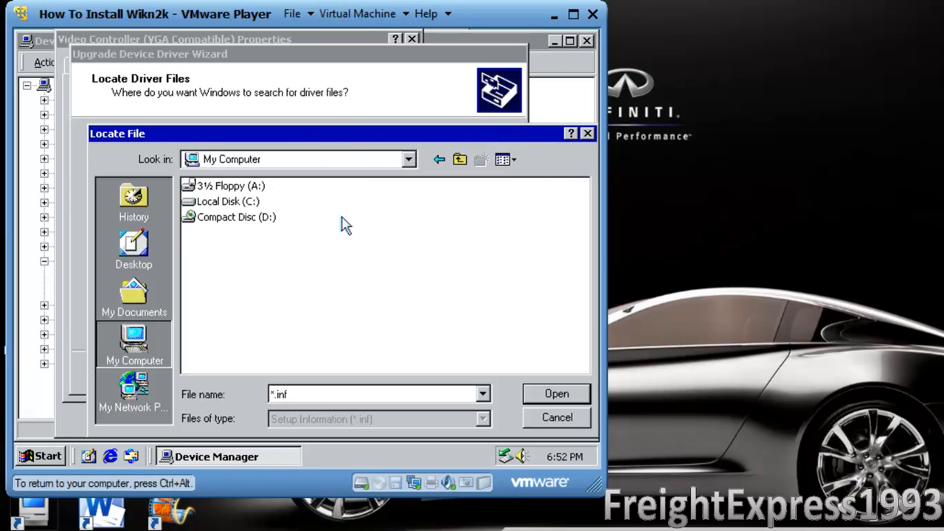
pyautogui.doubleClick(236, 215)
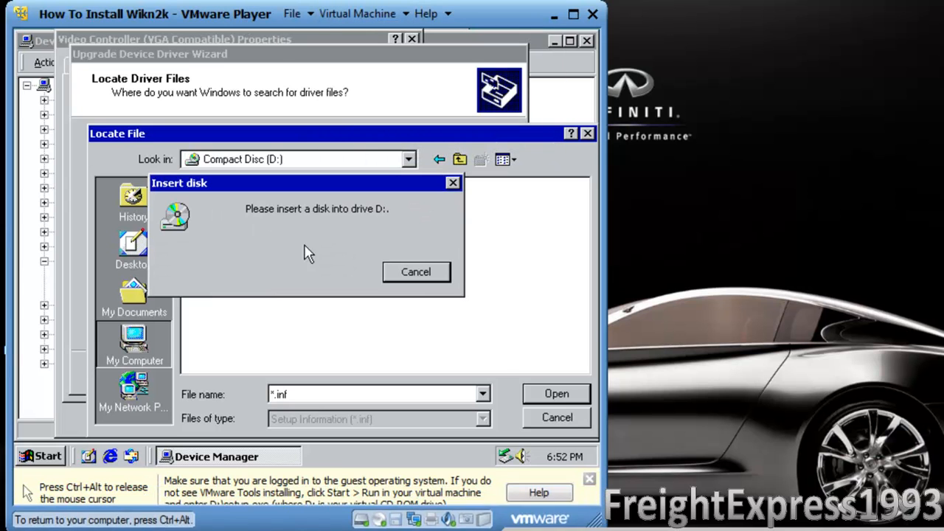
pyautogui.click(416, 272)
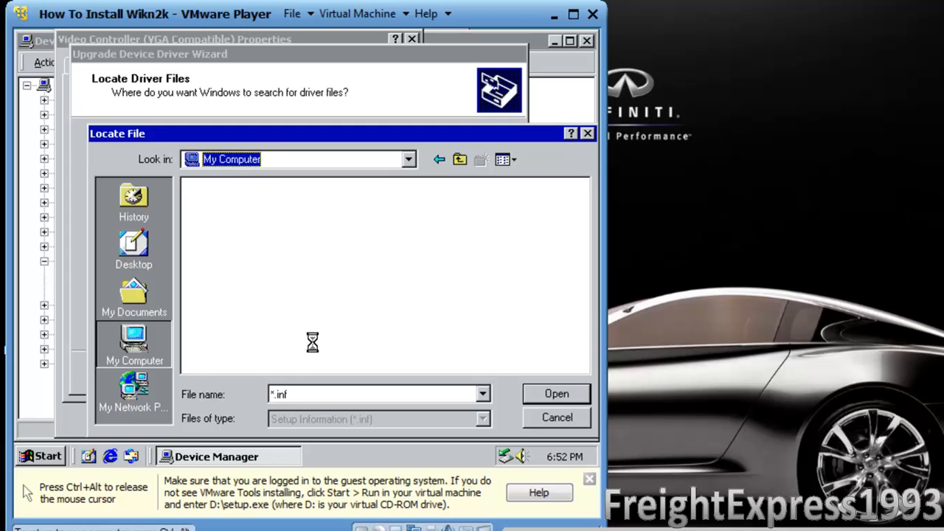
pyautogui.moveTo(384, 235)
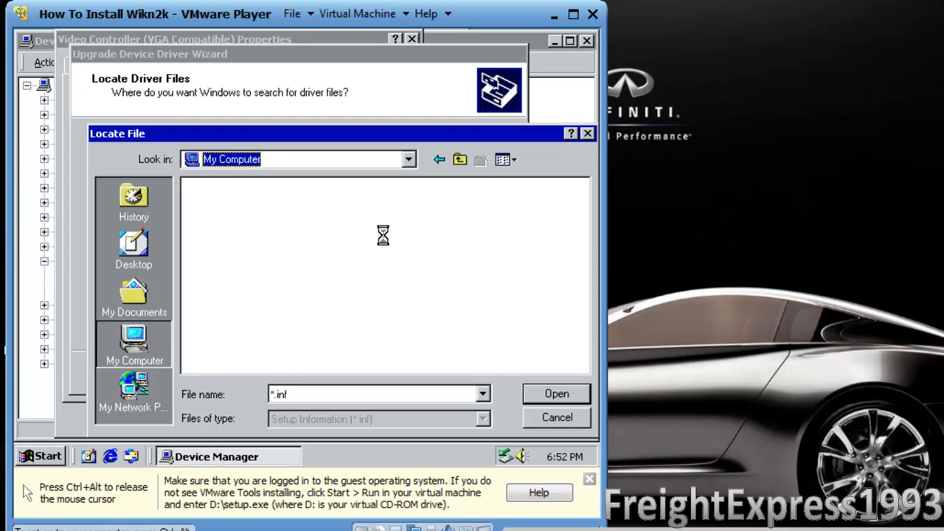
pyautogui.moveTo(446, 189)
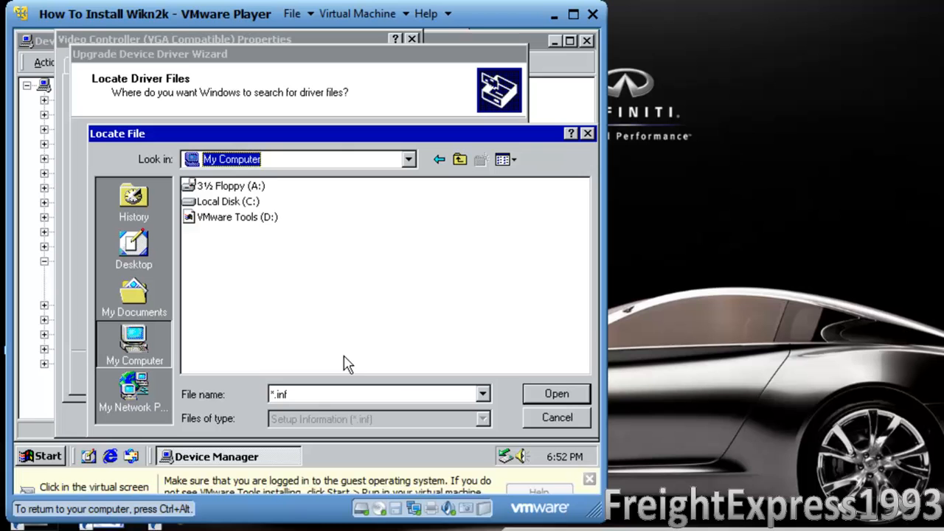
pyautogui.doubleClick(236, 215)
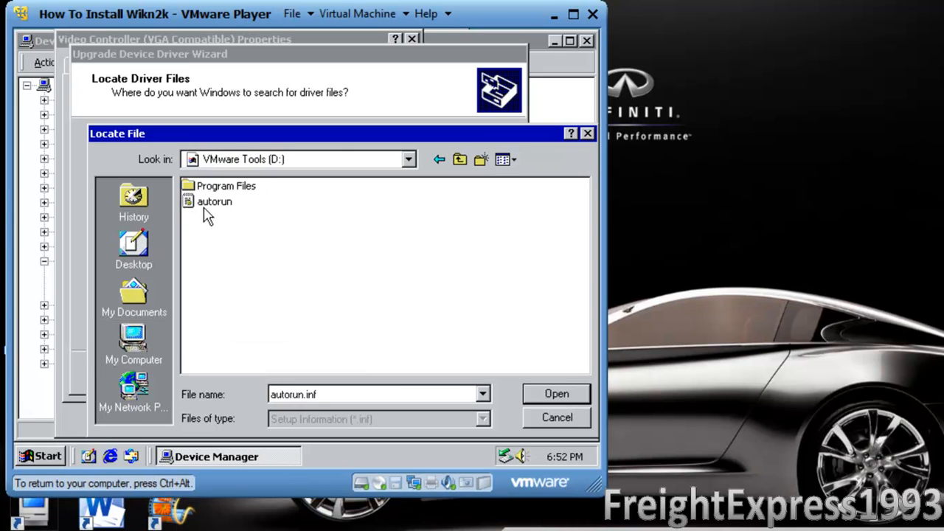
pyautogui.click(458, 159)
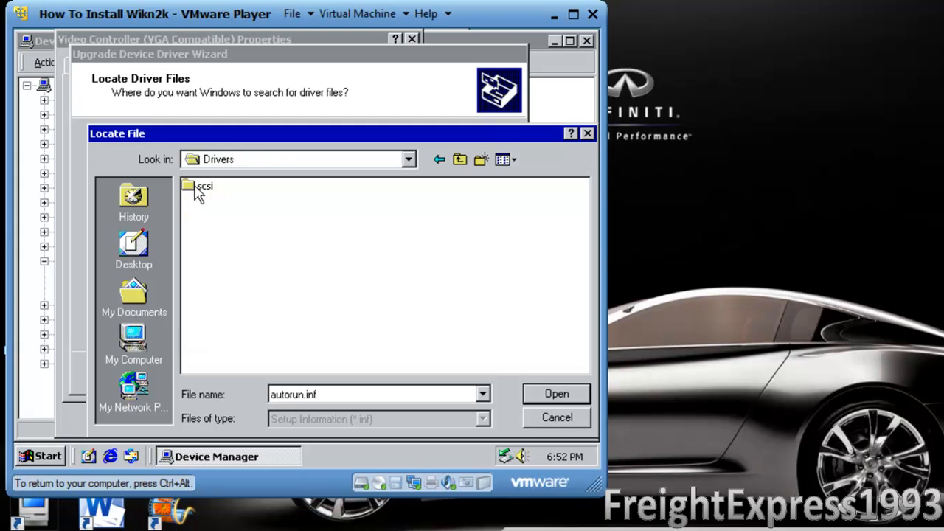
pyautogui.click(556, 393)
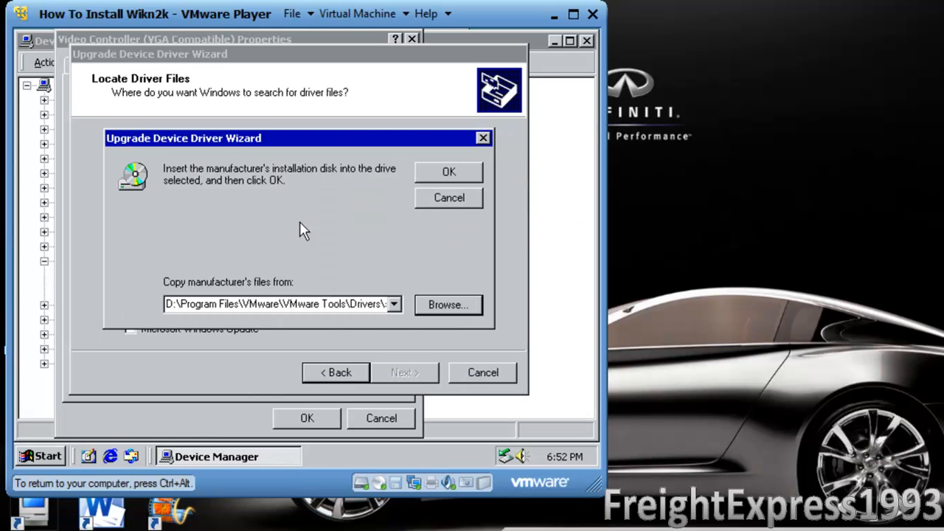
pyautogui.moveTo(431, 180)
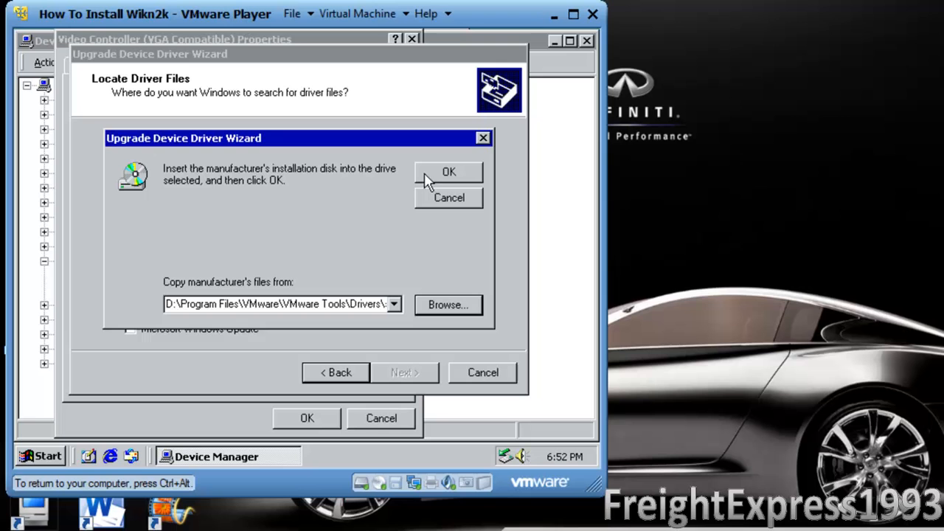
# Step: Search that folder, find no driver, and finish the wizard
pyautogui.click(449, 171)
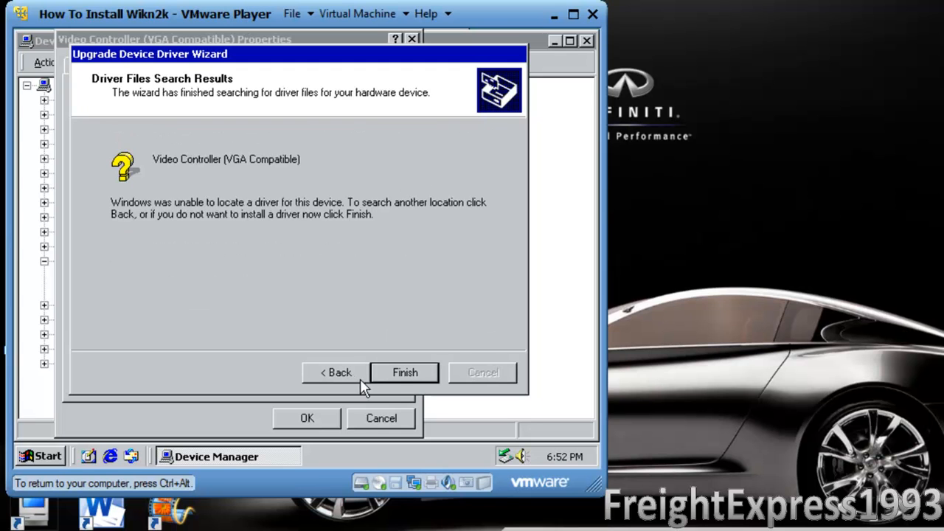
pyautogui.click(404, 372)
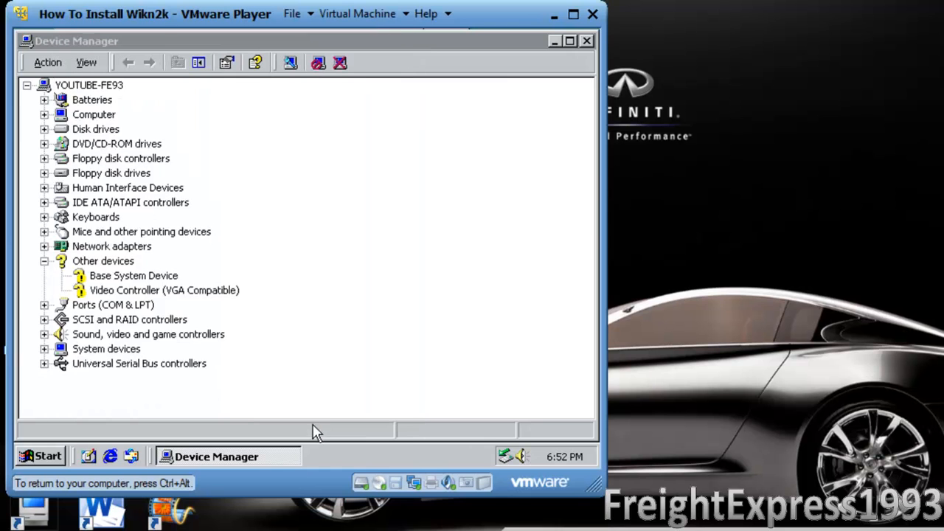
# Step: Start Reinstall Driver from the Video Controller's properties
pyautogui.click(164, 289)
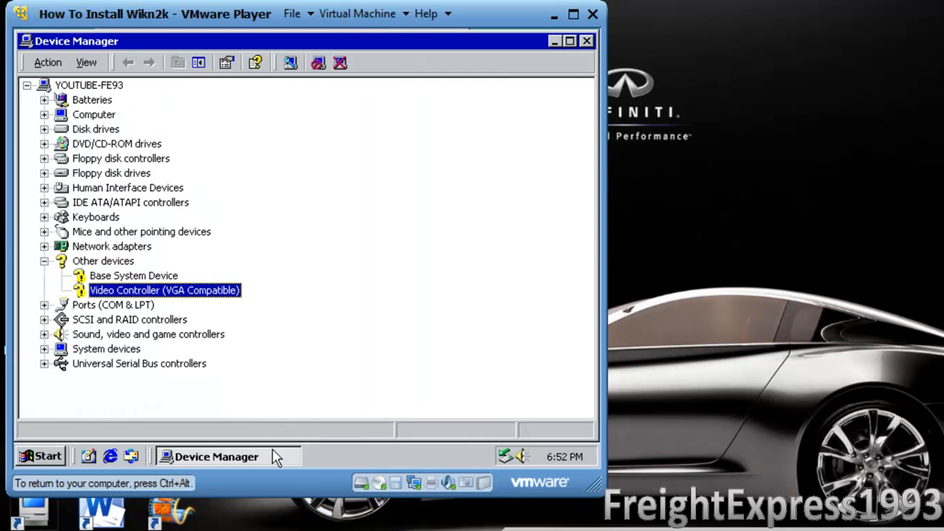
pyautogui.doubleClick(164, 289)
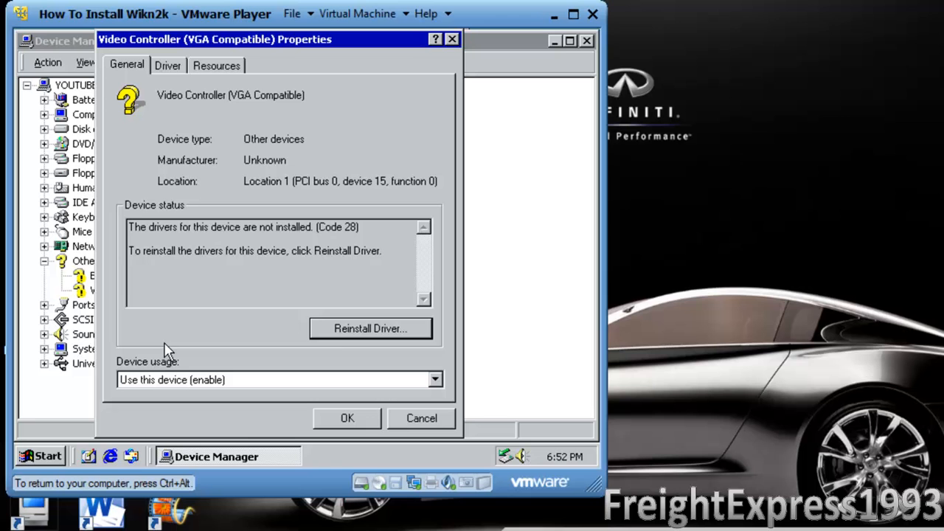
pyautogui.moveTo(370, 329)
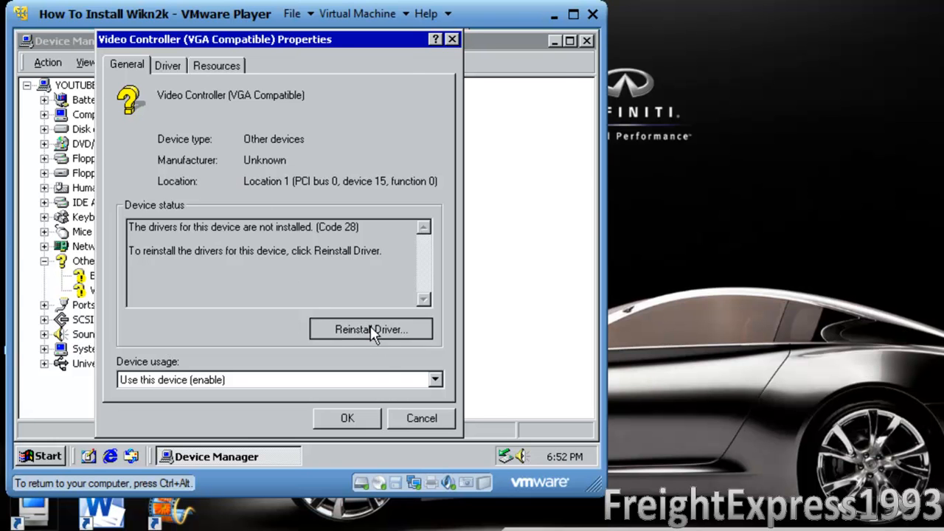
pyautogui.click(372, 329)
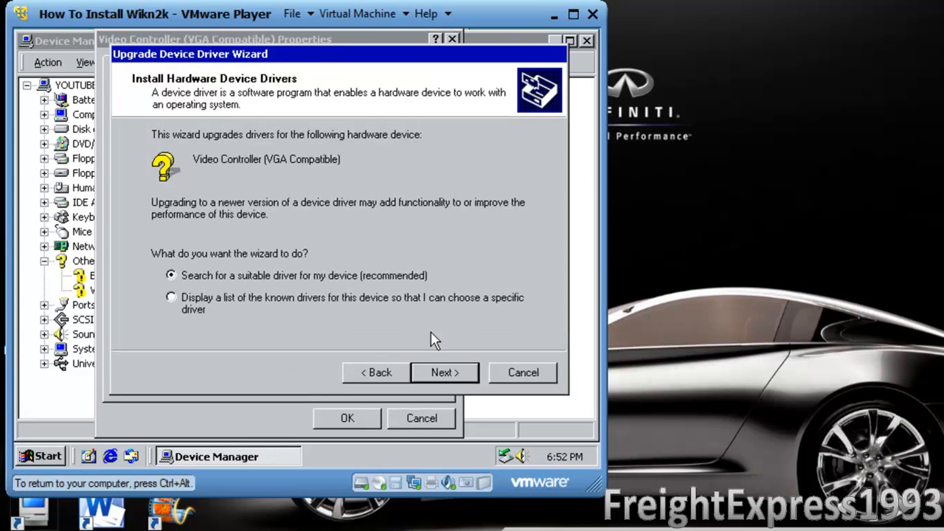
# Step: Step through the reinstall wizard, cancel it, and close the properties back to the desktop
pyautogui.click(444, 372)
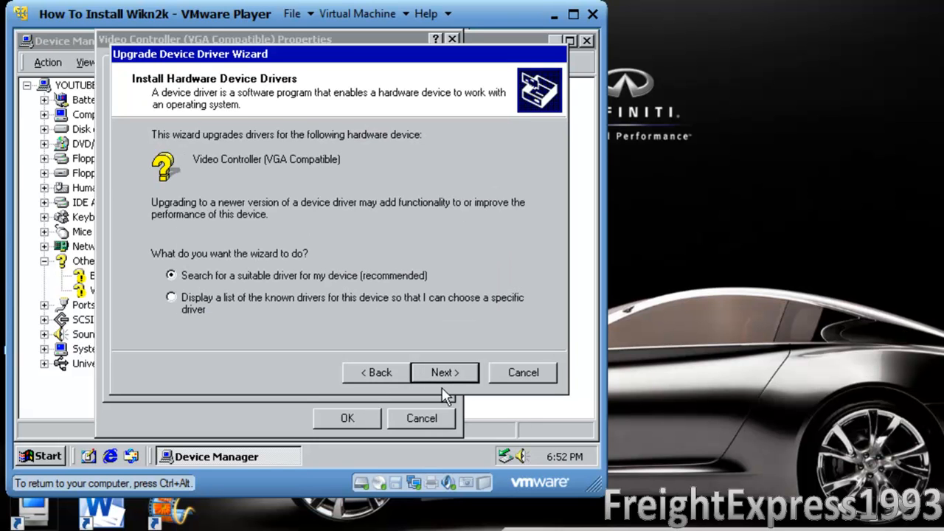
pyautogui.click(444, 372)
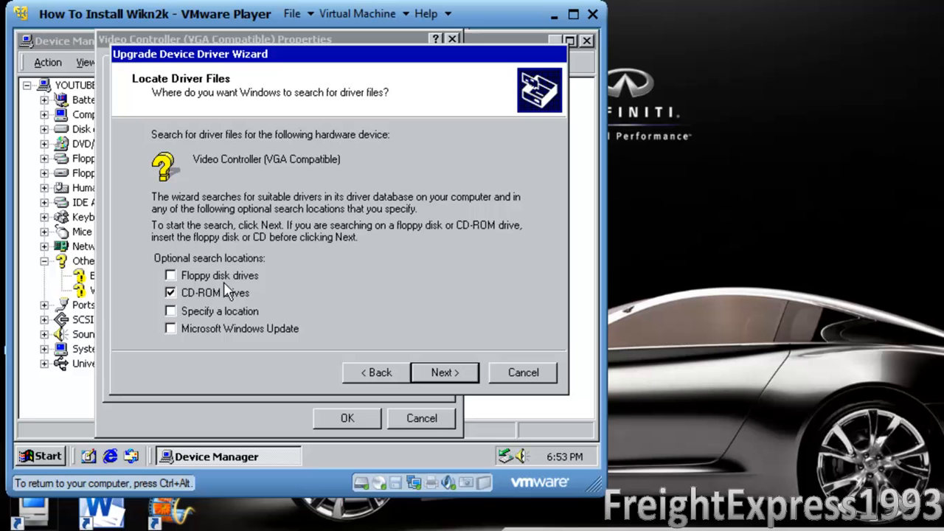
pyautogui.click(444, 372)
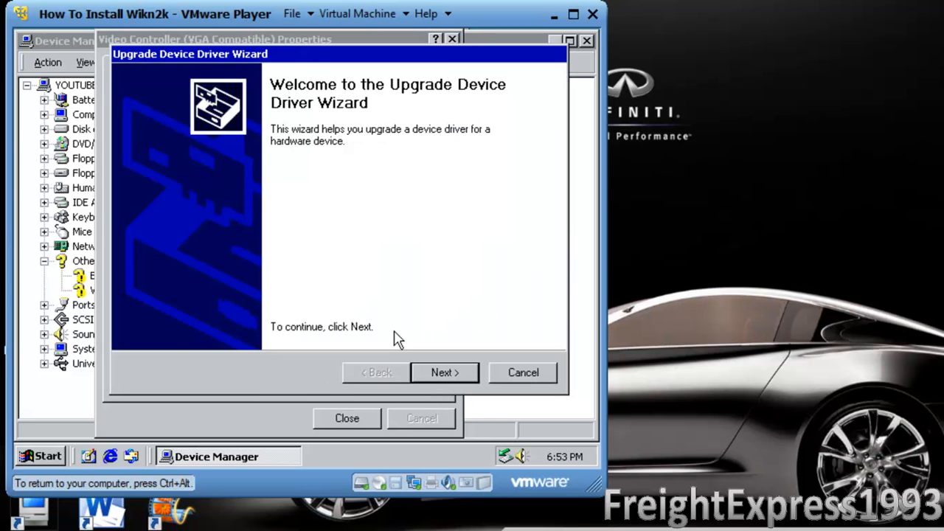
pyautogui.click(444, 371)
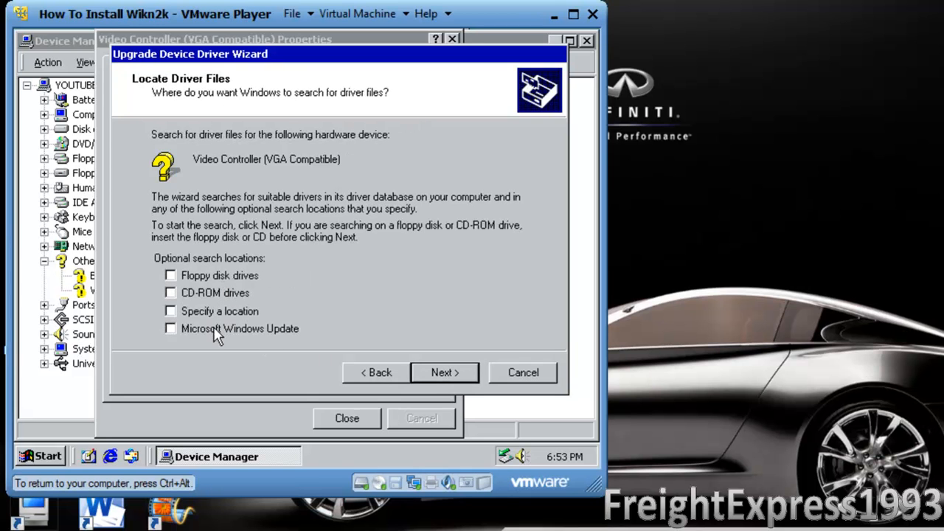
pyautogui.click(523, 371)
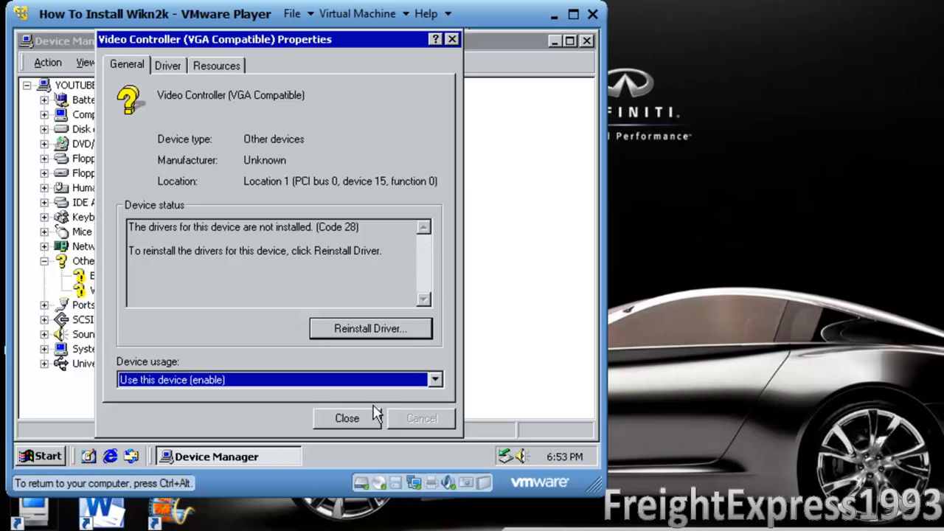
pyautogui.click(347, 419)
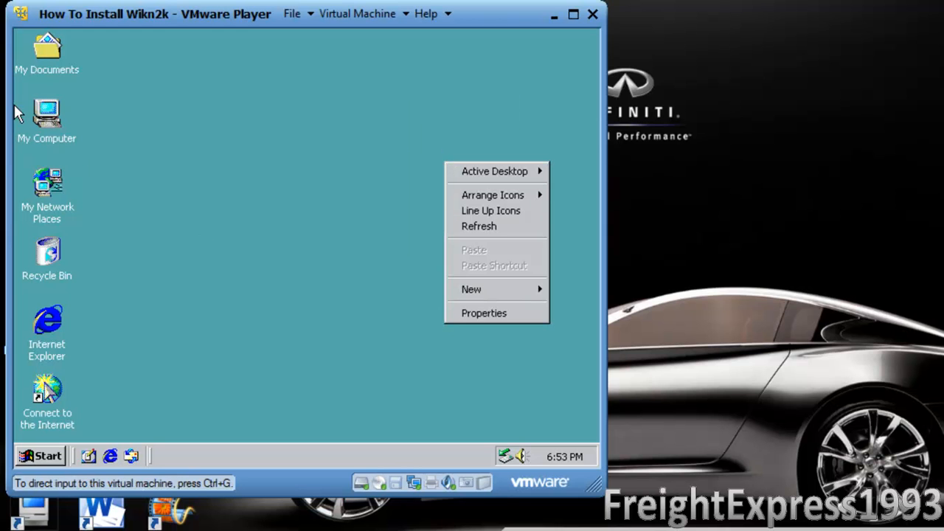
pyautogui.doubleClick(47, 112)
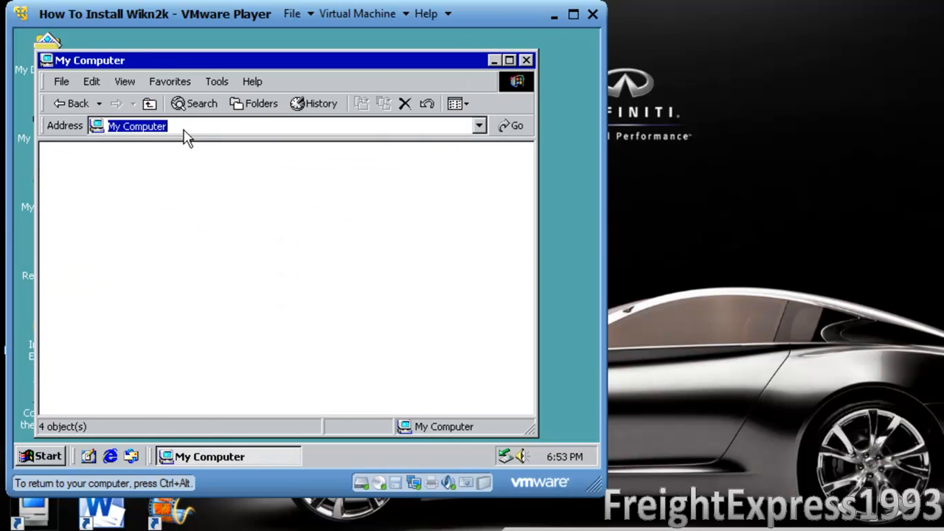
pyautogui.rightClick(386, 159)
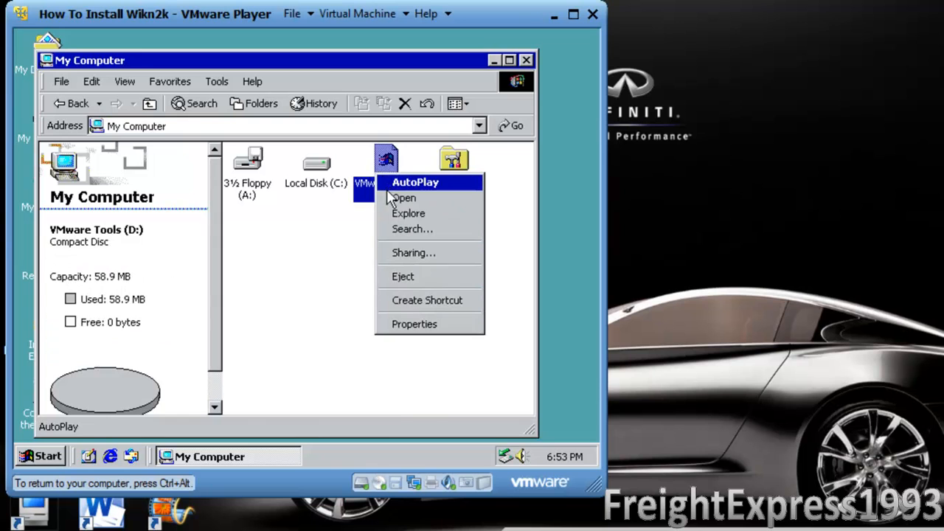
pyautogui.click(404, 198)
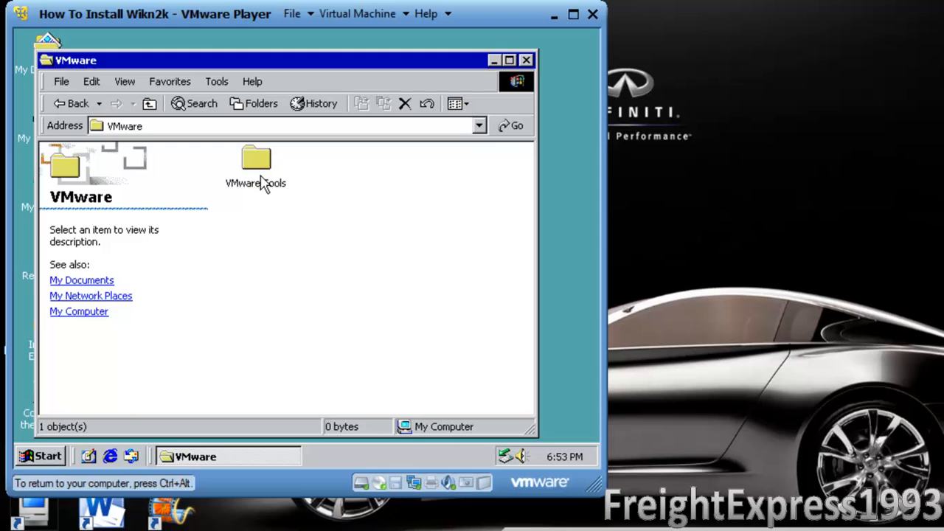
pyautogui.doubleClick(257, 156)
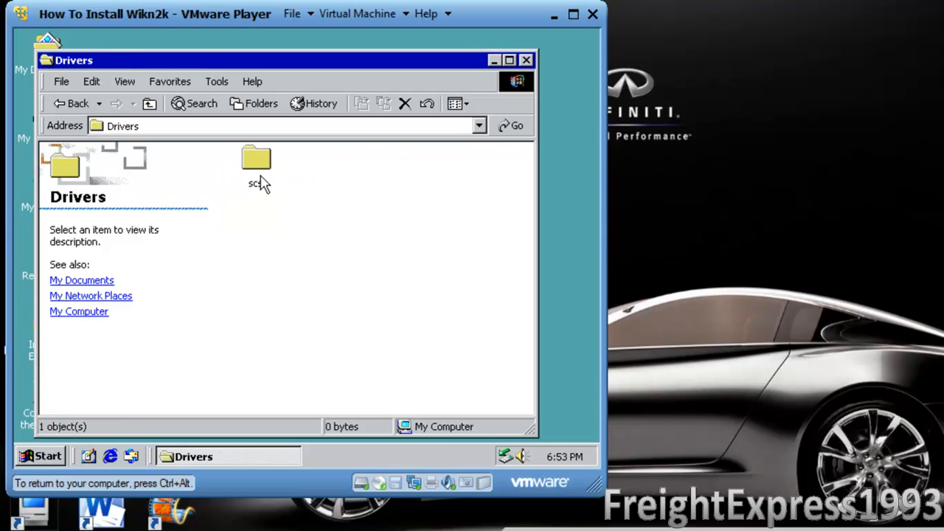
pyautogui.doubleClick(256, 156)
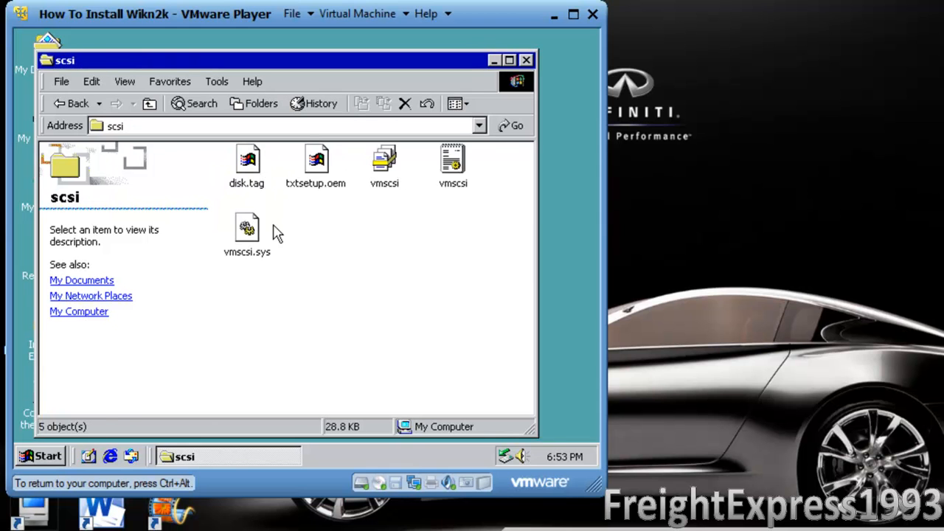
pyautogui.rightClick(452, 163)
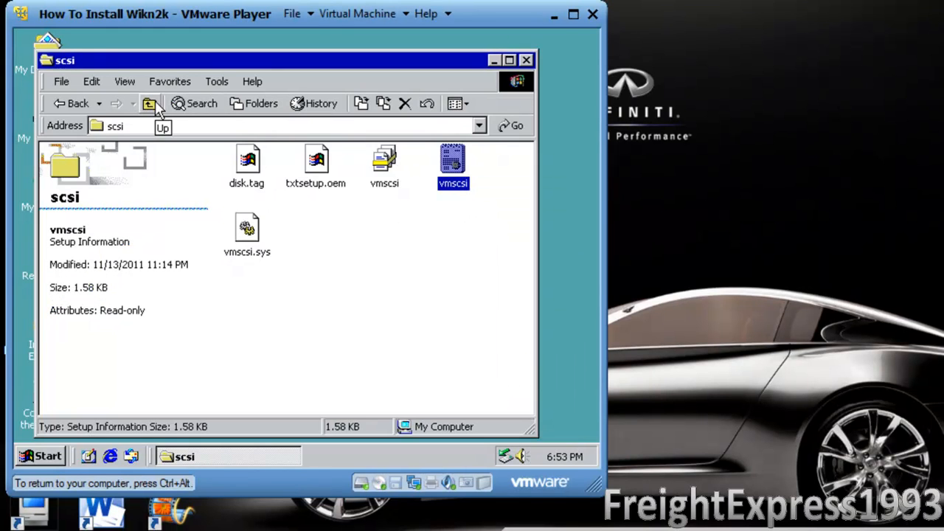
pyautogui.click(151, 103)
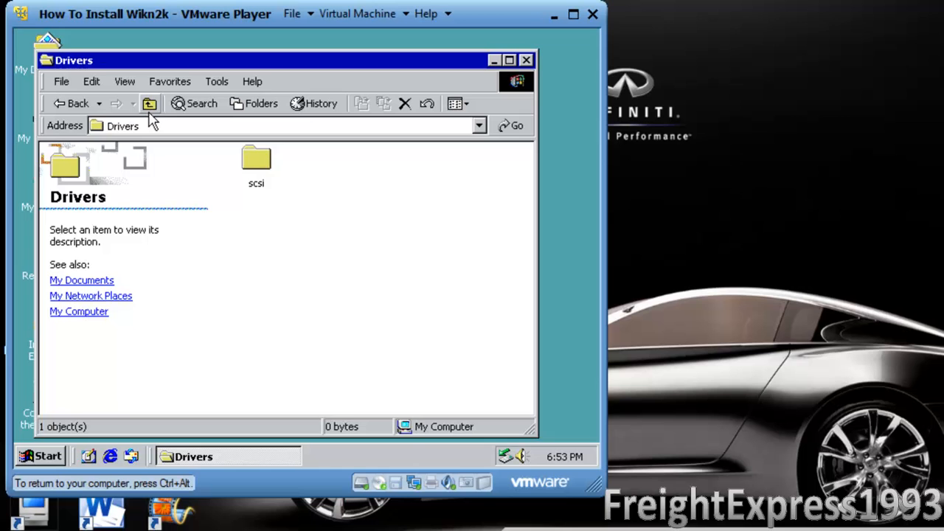
pyautogui.click(149, 103)
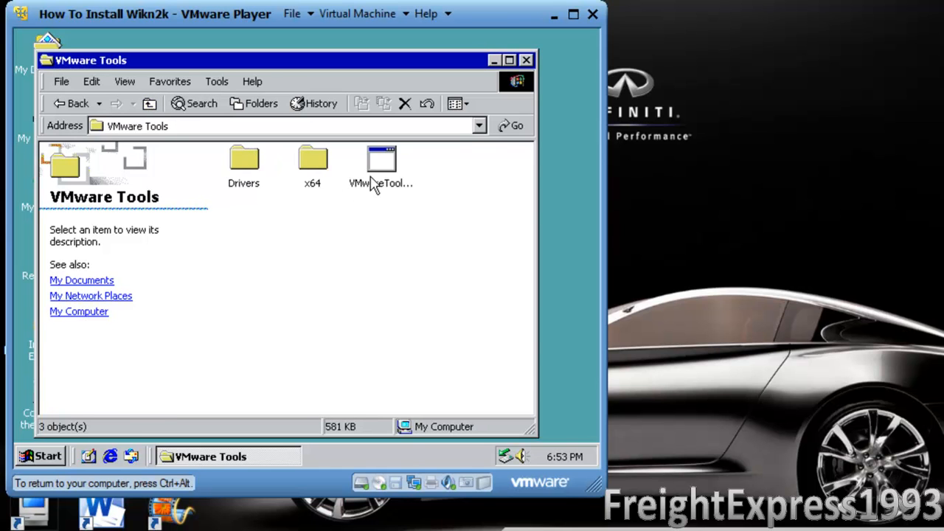
pyautogui.doubleClick(380, 165)
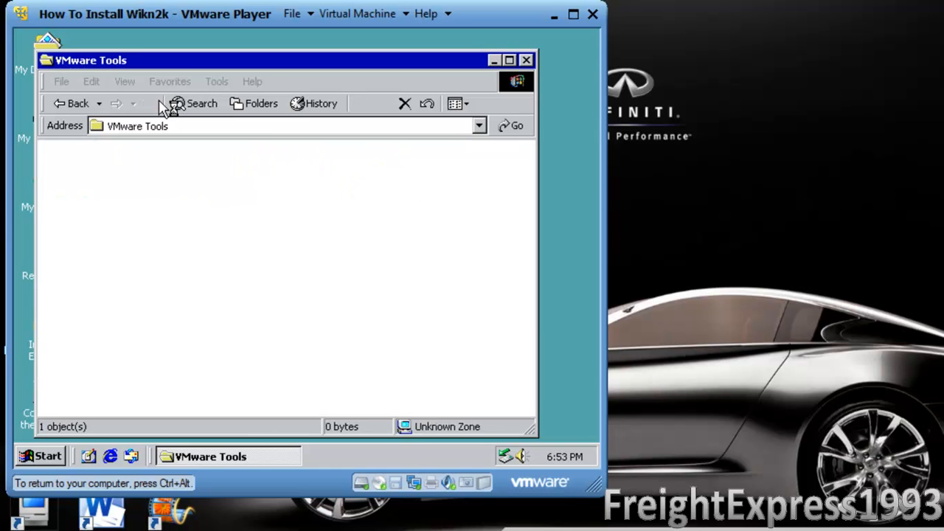
pyautogui.click(74, 104)
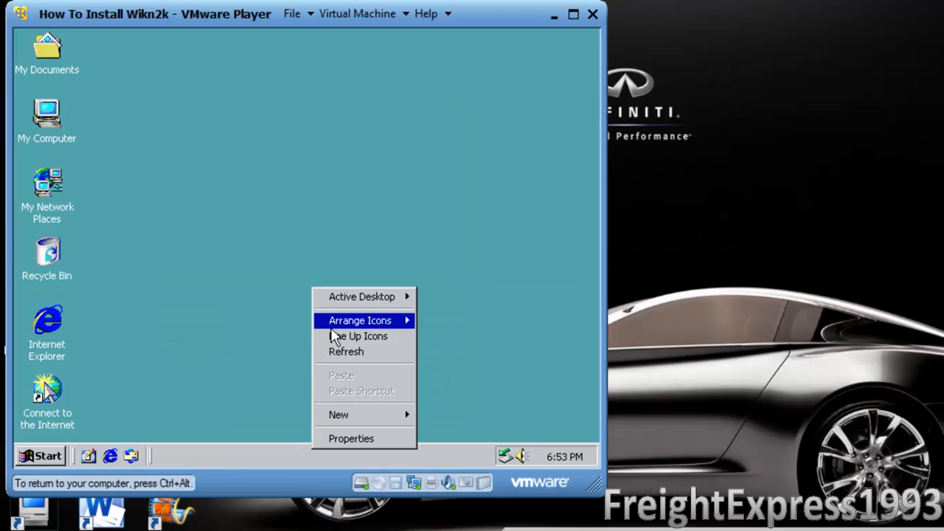
pyautogui.click(47, 118)
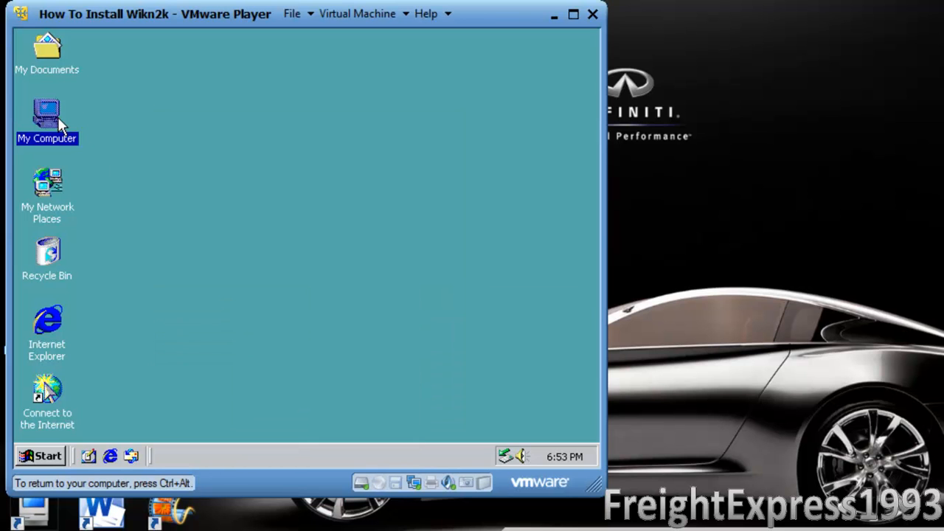
pyautogui.doubleClick(47, 118)
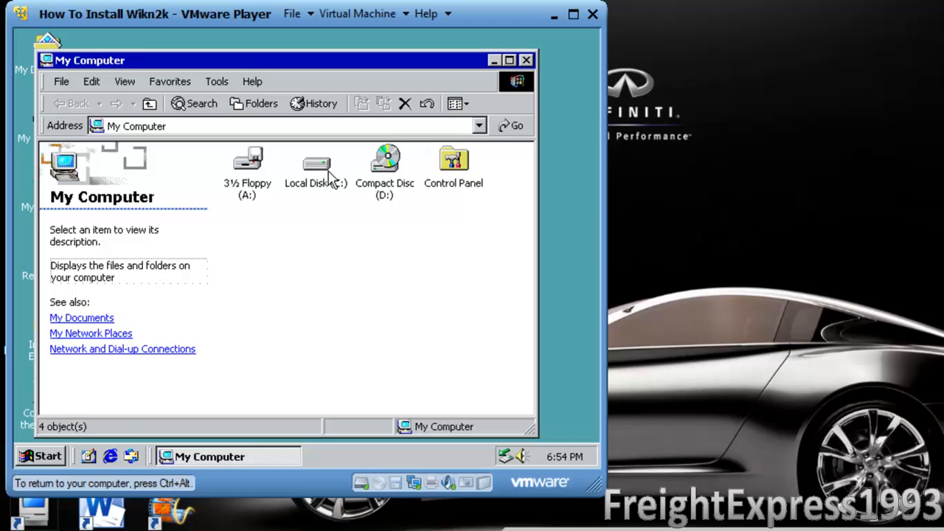
pyautogui.doubleClick(315, 162)
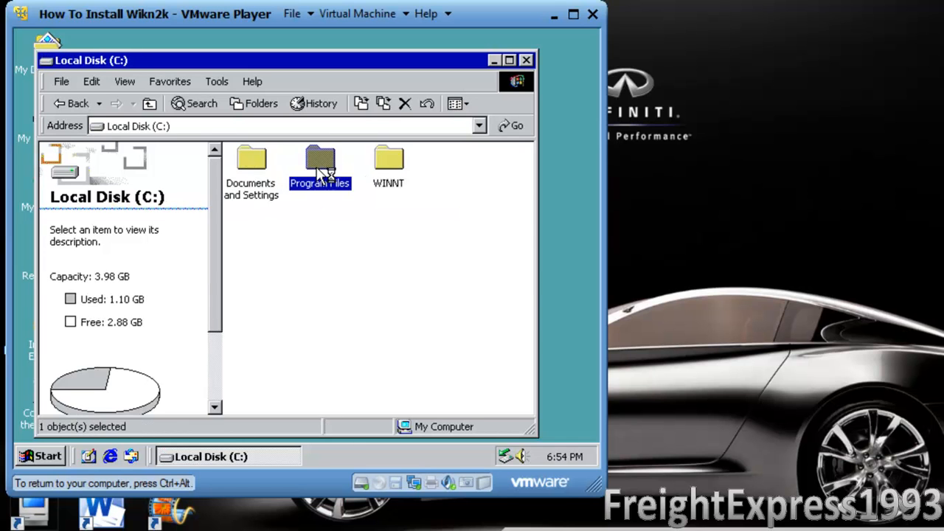
pyautogui.doubleClick(318, 162)
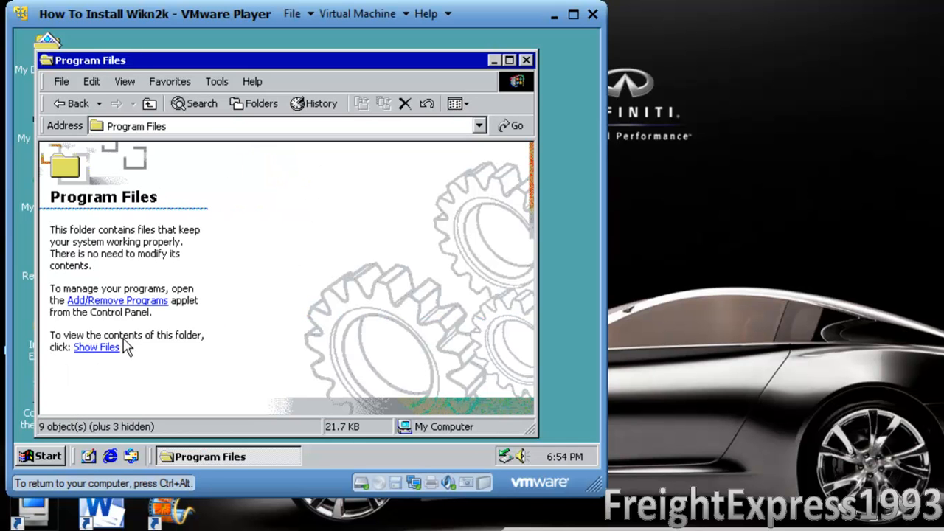
pyautogui.click(96, 347)
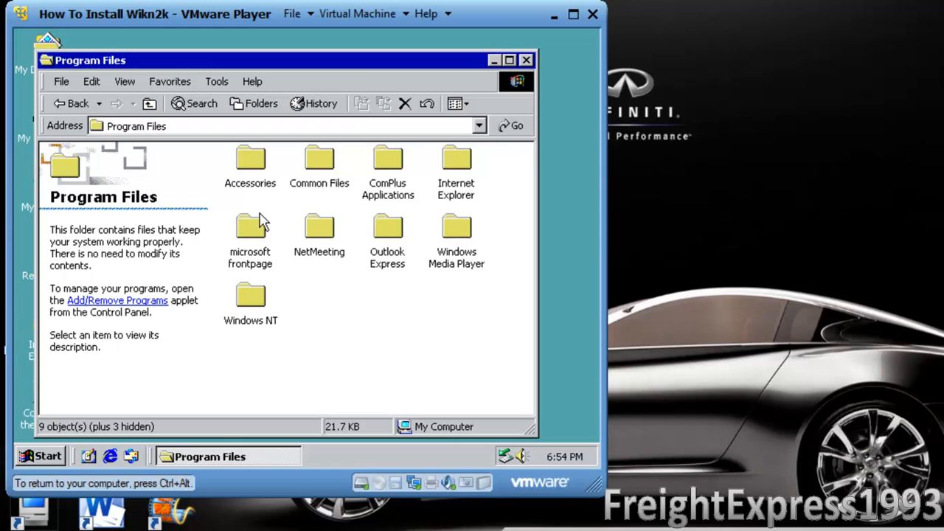
pyautogui.doubleClick(318, 161)
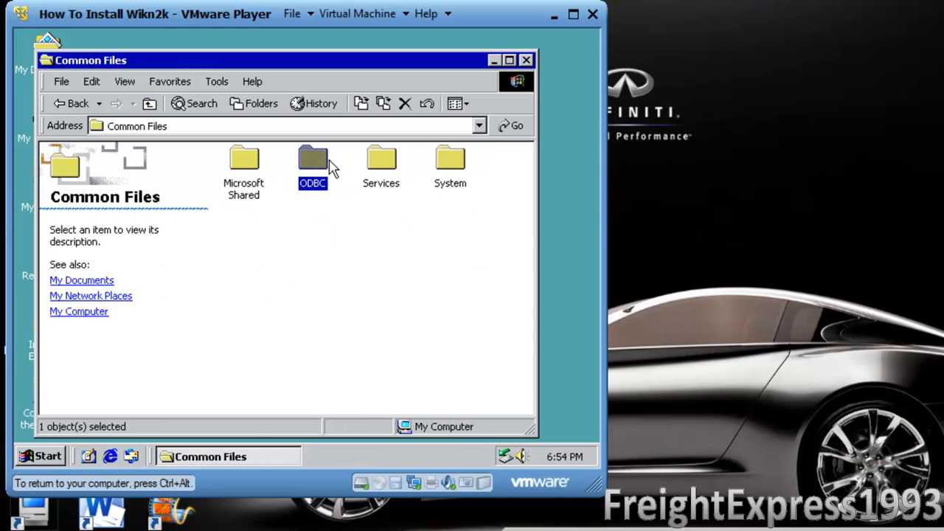
pyautogui.doubleClick(312, 159)
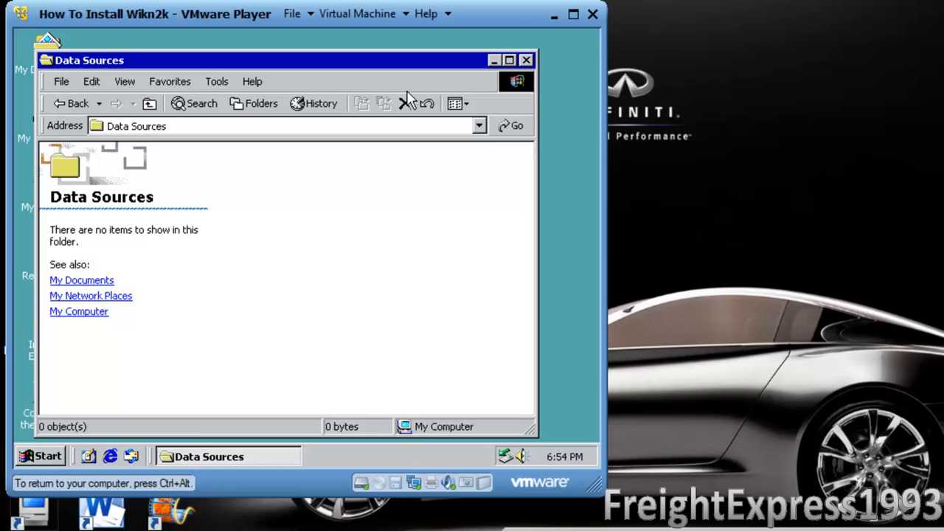
pyautogui.click(527, 59)
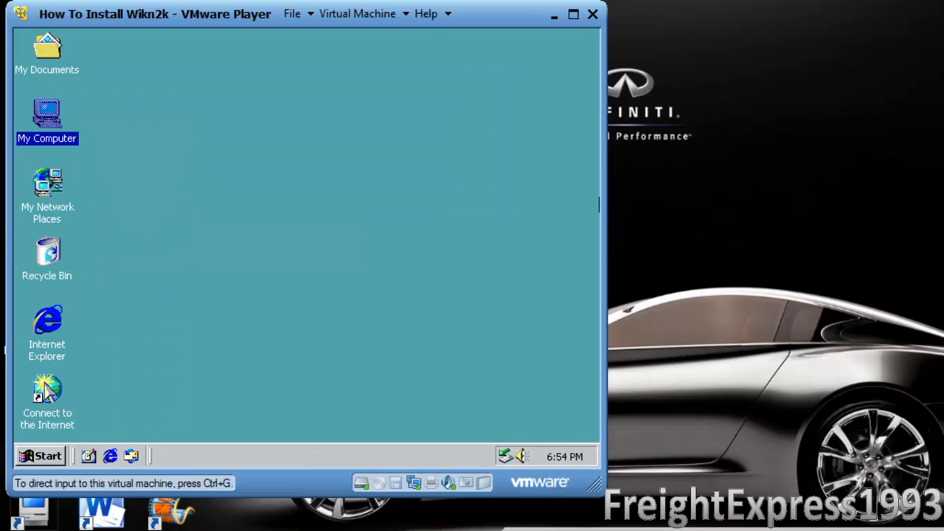
pyautogui.moveTo(658, 221)
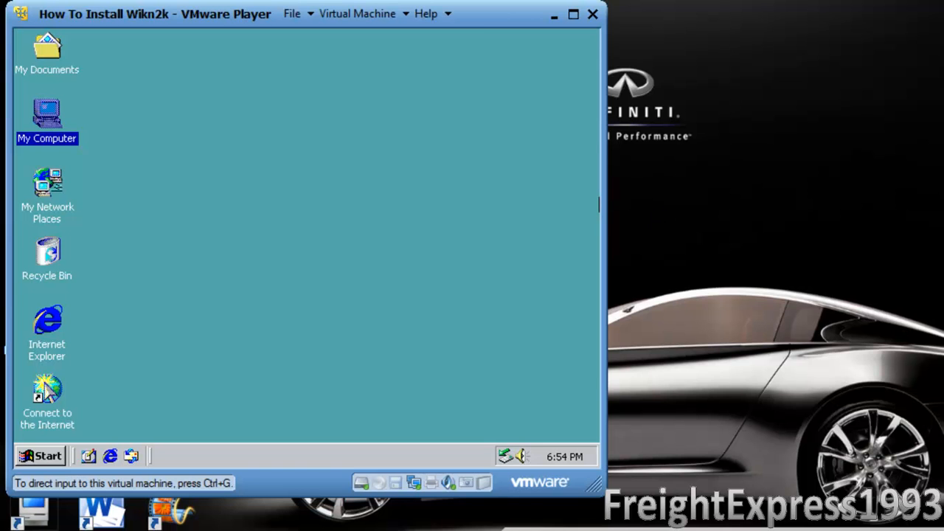
pyautogui.click(254, 186)
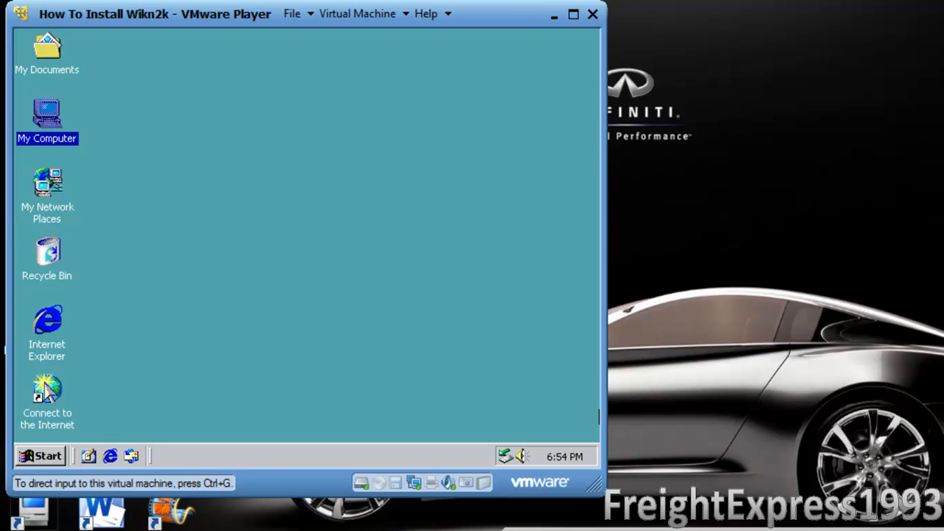
pyautogui.click(258, 441)
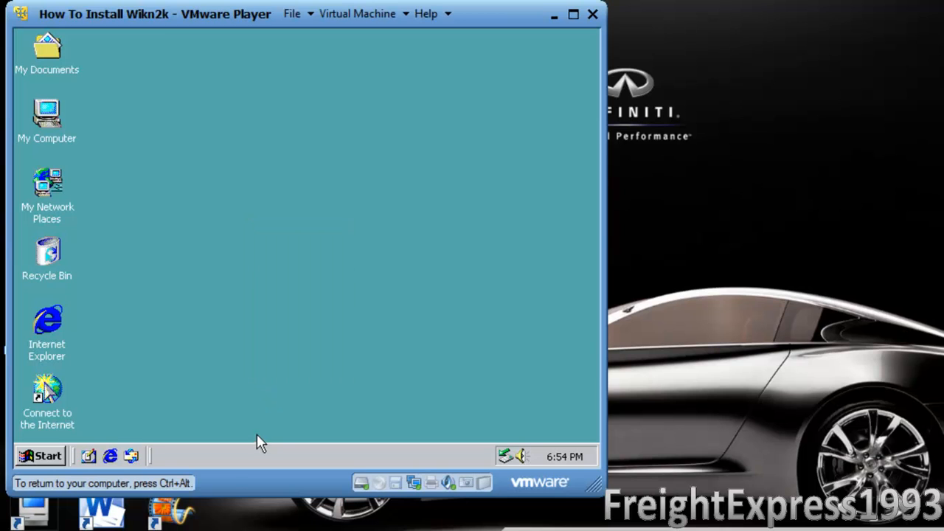